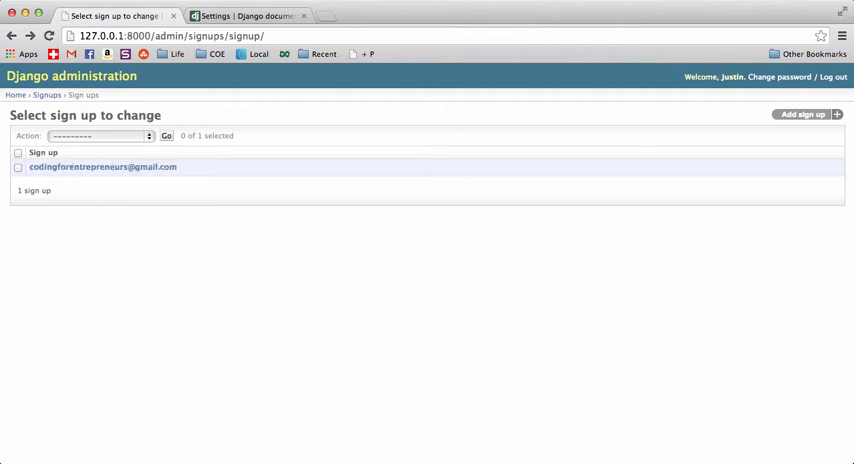
mouse_move(316, 256)
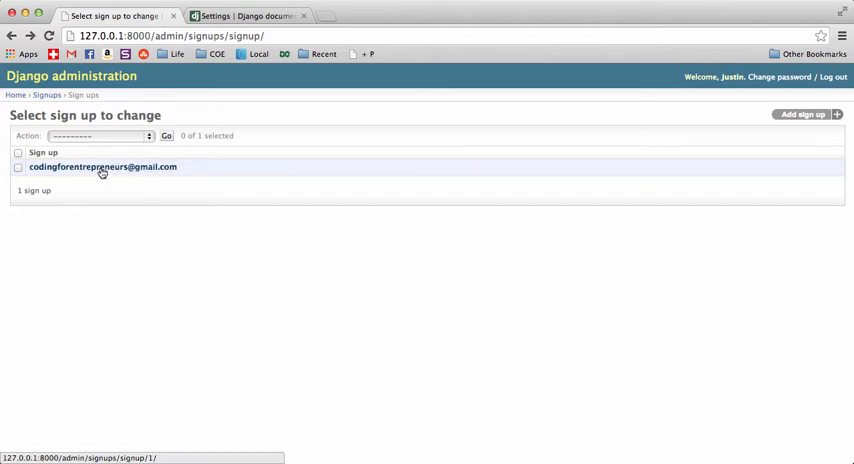
mouse_move(148, 196)
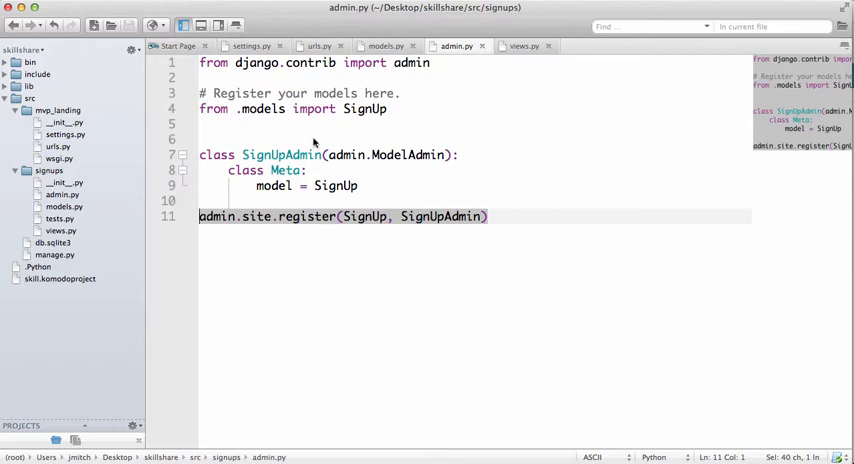
Bring up settings.py and move to its end, past STATIC_URL = '/static/'.
left_click(384, 44)
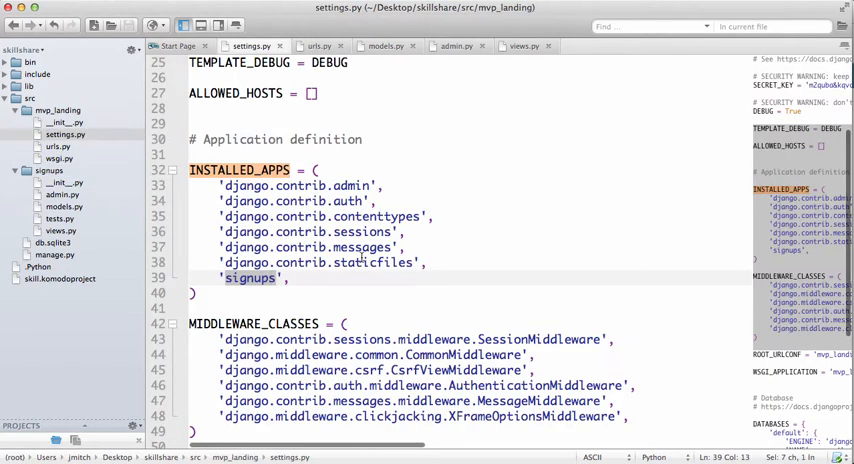
scroll("down", 3)
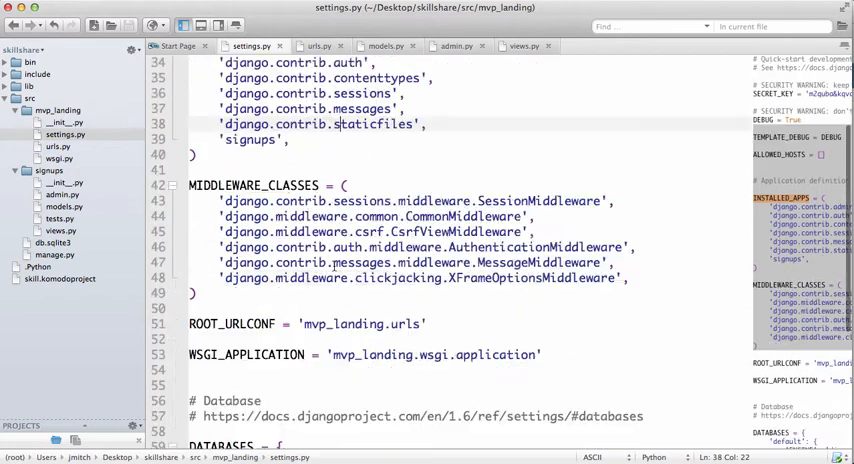
scroll("down", 3)
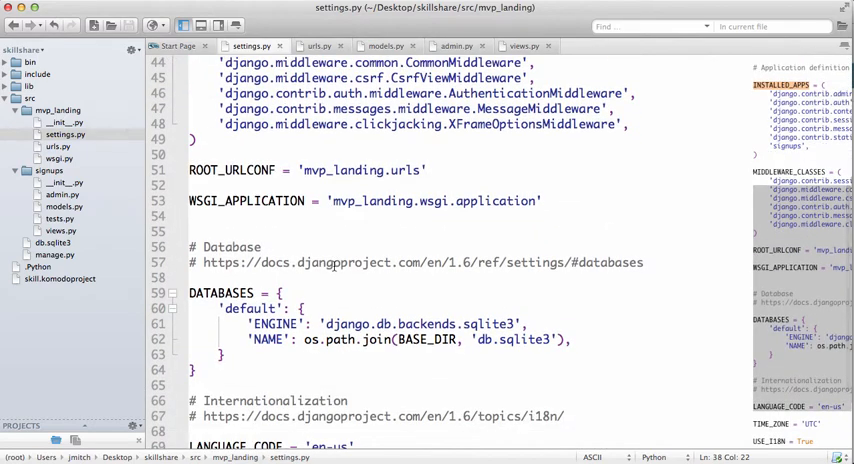
scroll("down", 3)
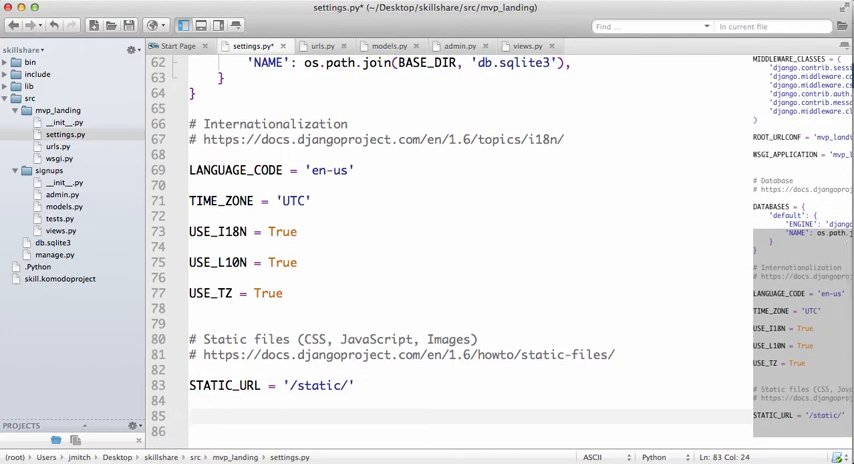
Write a '# Template location' comment and TEMPLATE_DIRS = (os.path.join(os.path.dirname(BASE_DIR), "static", "templates"),).
type("# Template loa")
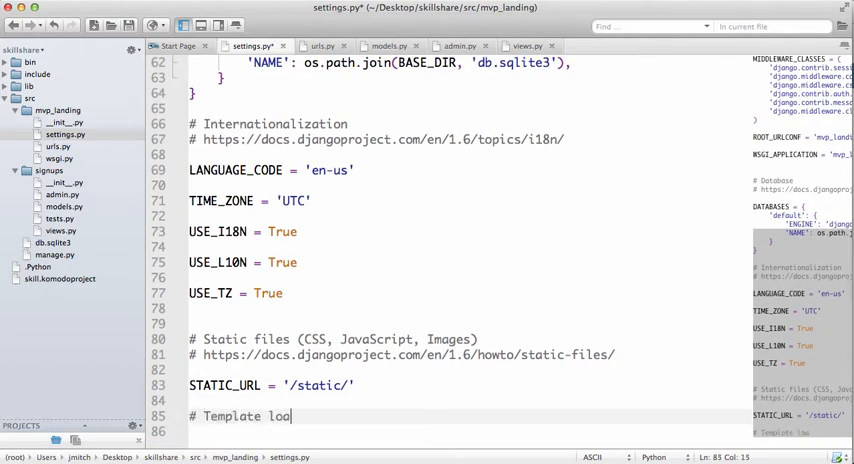
type("ation")
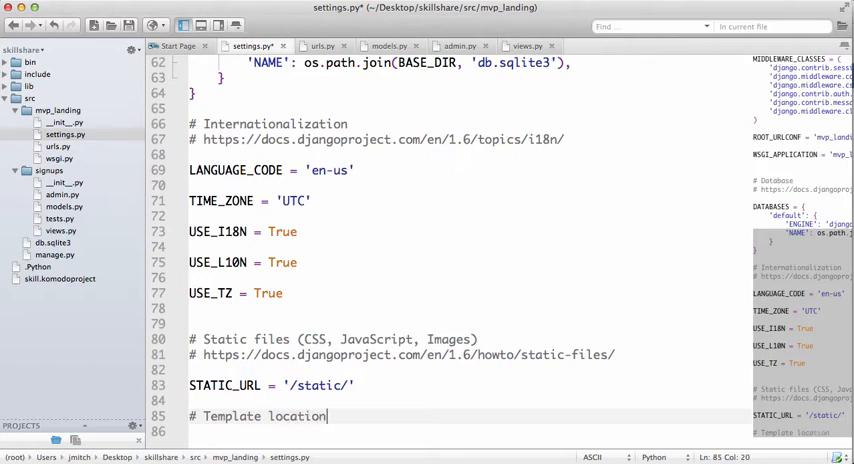
type("TEMPLATE_DIRS")
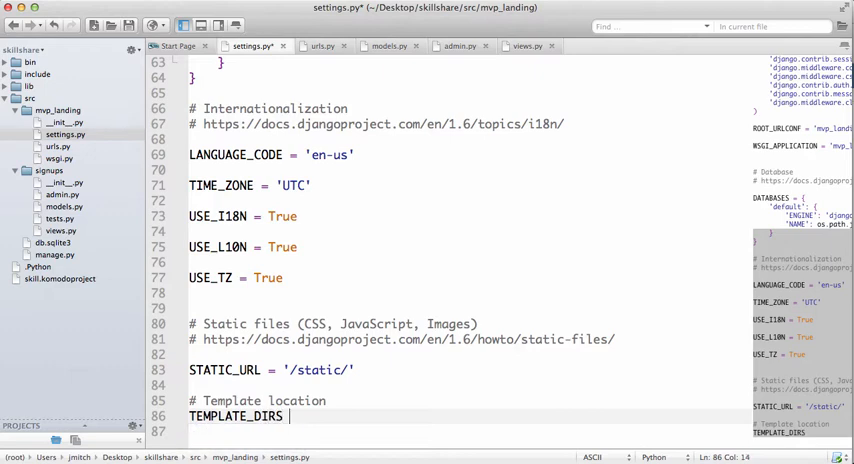
type("= (")
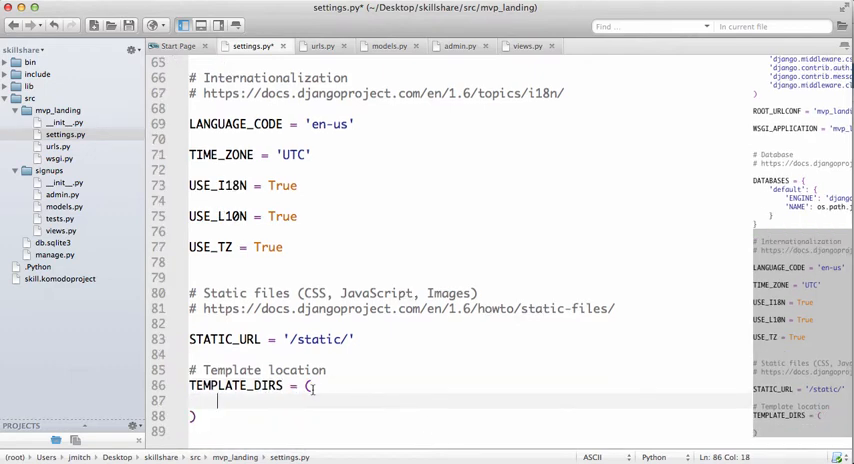
type("os")
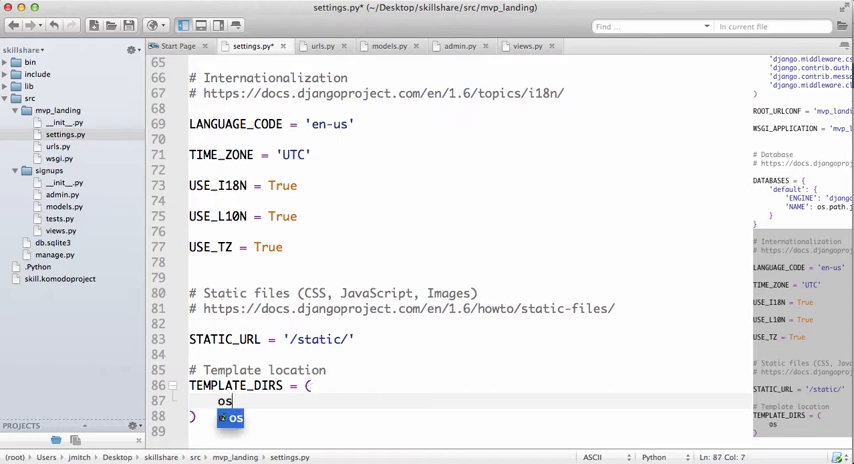
type(".pat.")
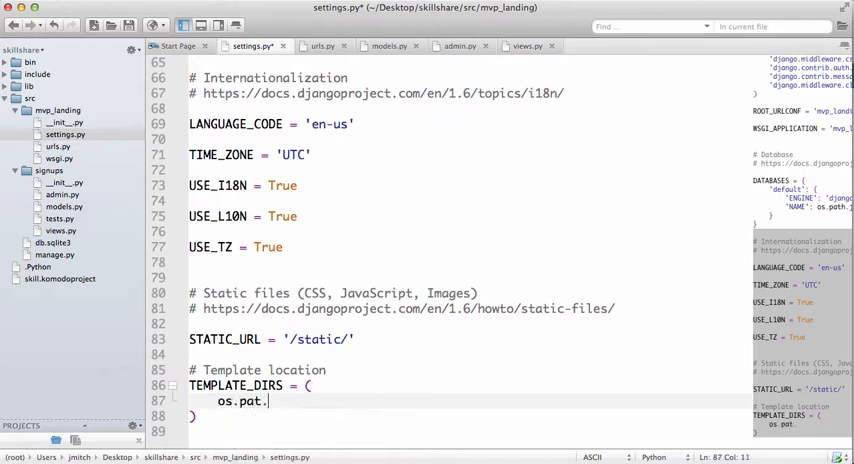
type("h.join")
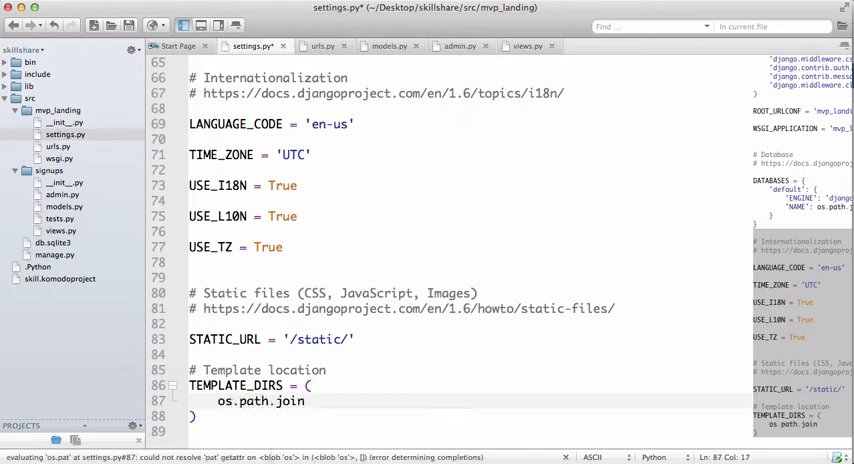
type("(os.path.dirname")
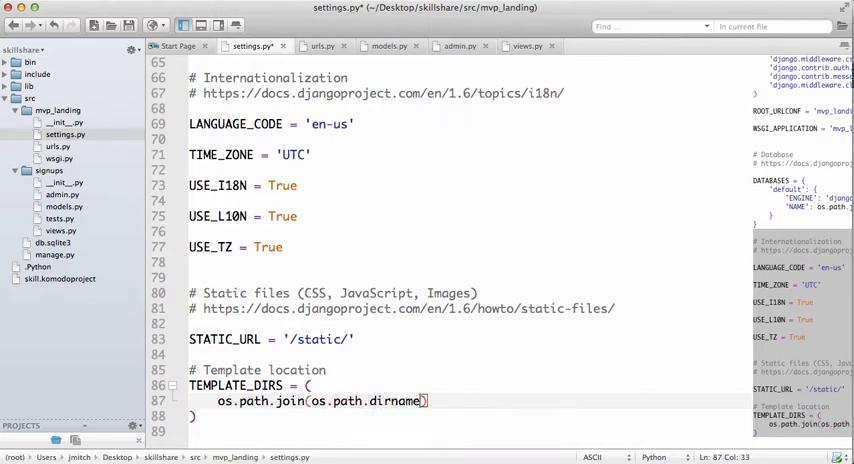
type("BASE_DIR")
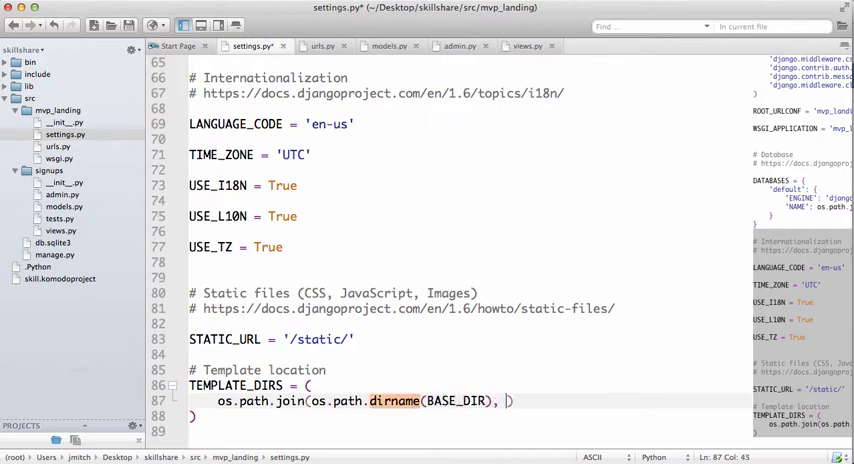
type("\"static\"")
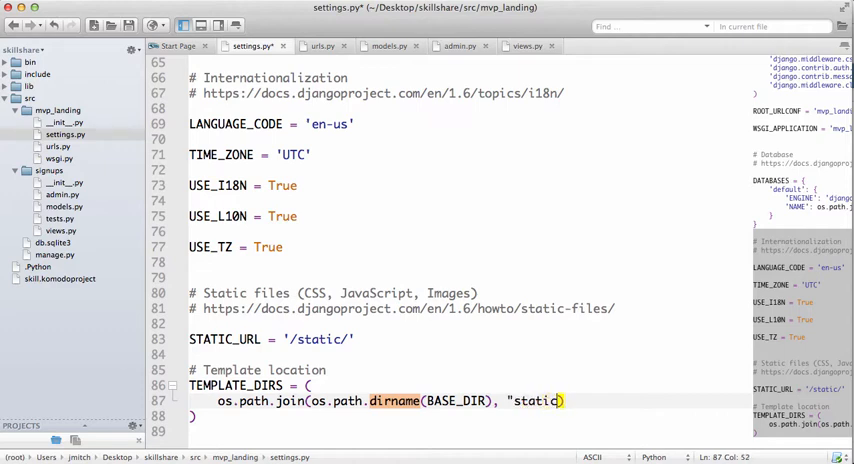
type(", \"temp")
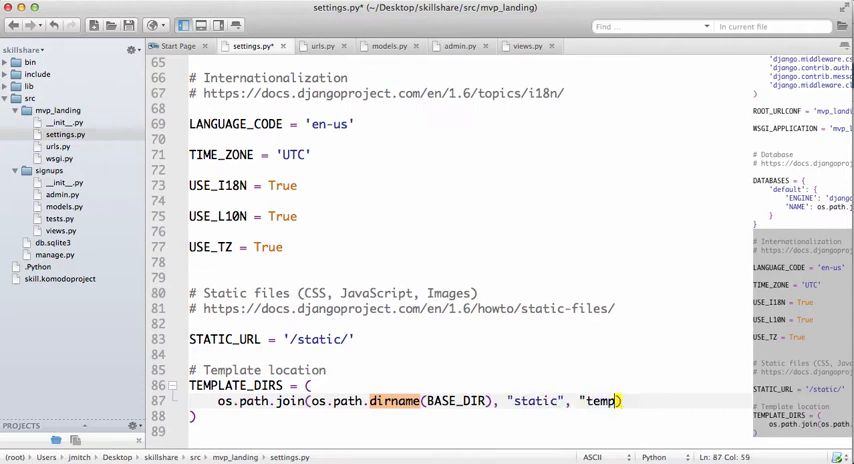
type("lates")
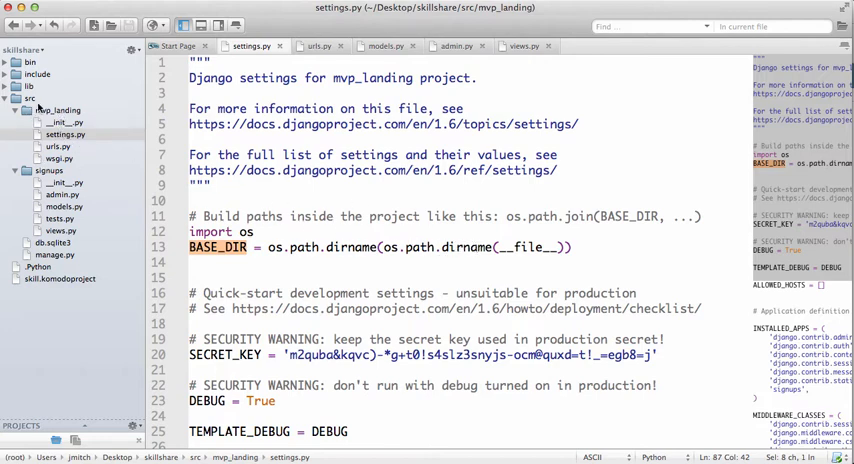
Collapse the app folders and src so only the project's top-level folders show.
left_click(16, 110)
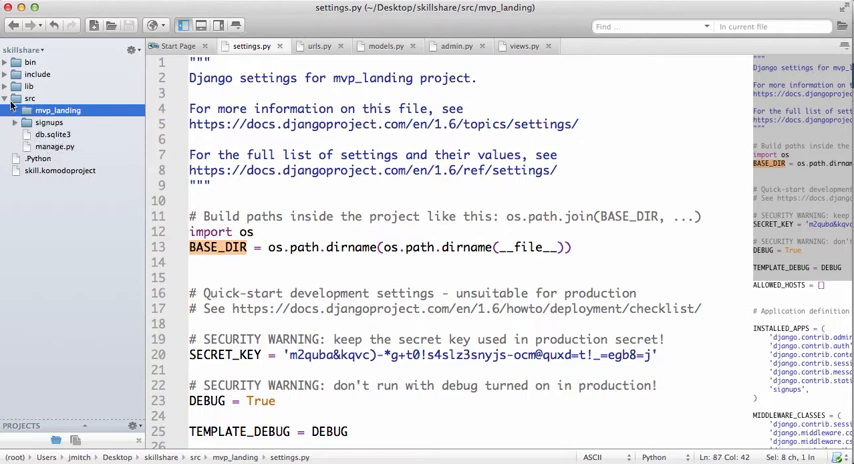
left_click(18, 98)
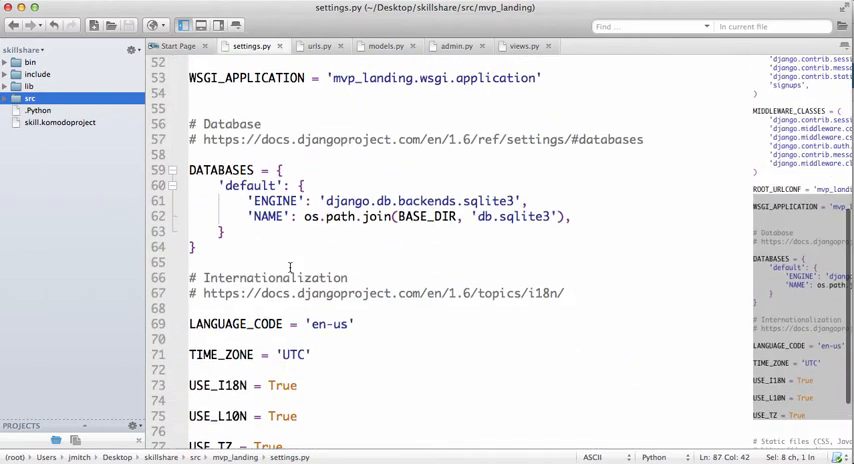
scroll("down", 3)
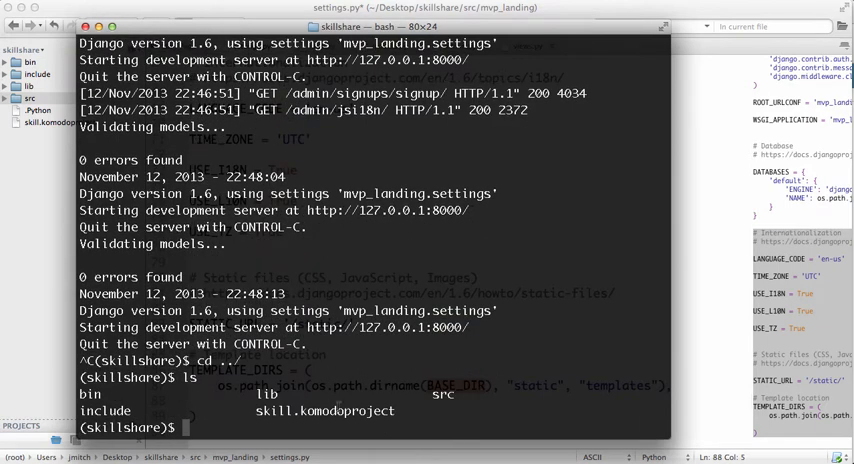
Check the path with pwd and add '/Users/jmitch/desktop/skillshare/static/templates/' as a commented second TEMPLATE_DIRS entry.
type("pwd")
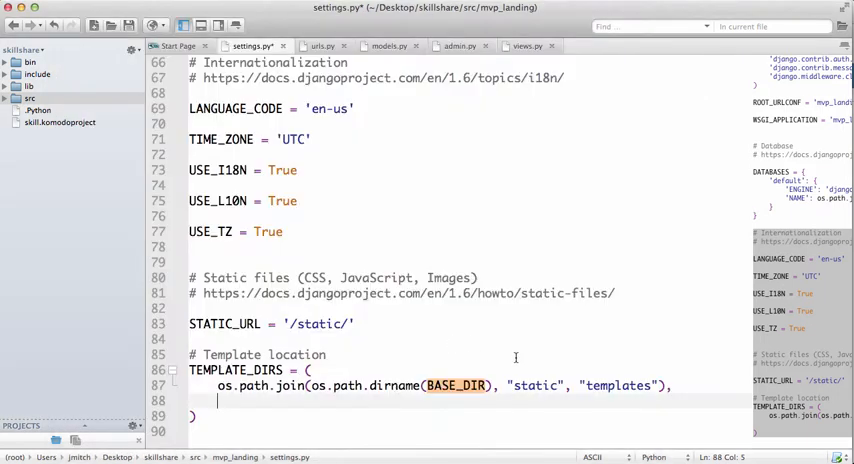
scroll("down", 3)
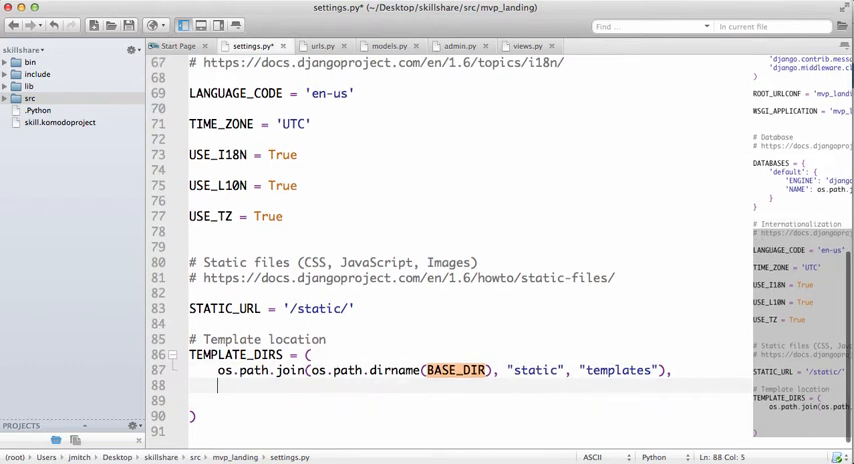
type("'/Users/jmitch/desktop/skillshare/st'")
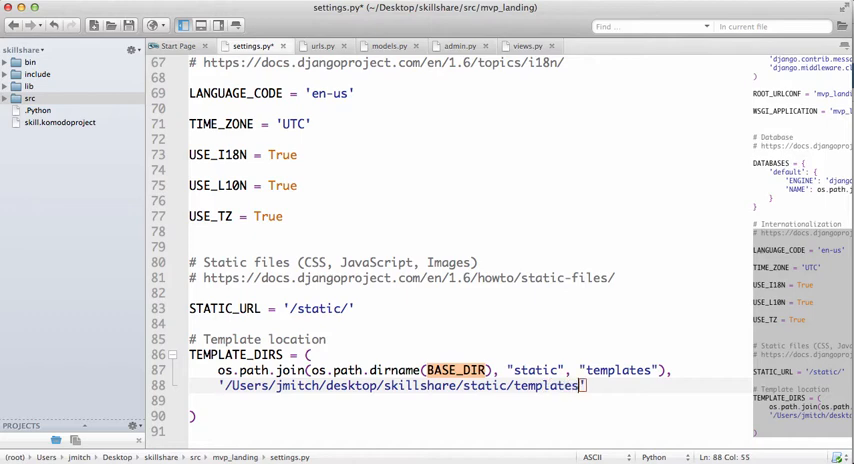
type(",")
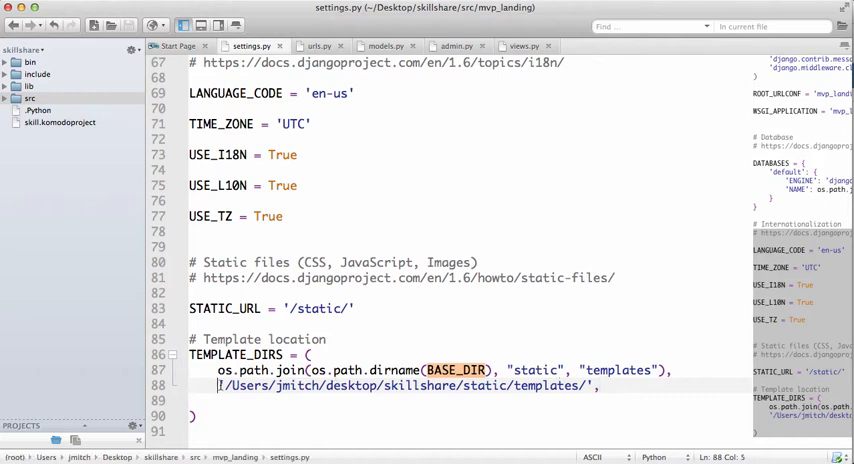
type("#")
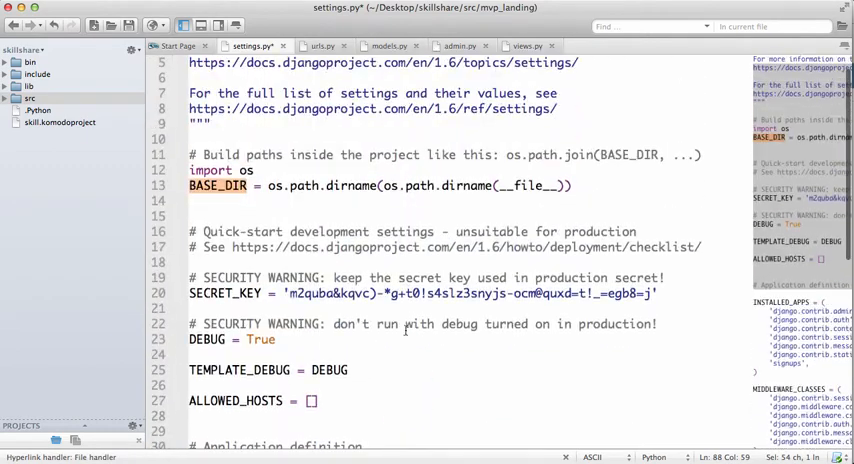
Finish the commented templates path, then look inside src in Terminal (cd src, cd ..) and return to the editor.
type("#/Users/jmitch/desktop/skillshare/static/templates/',")
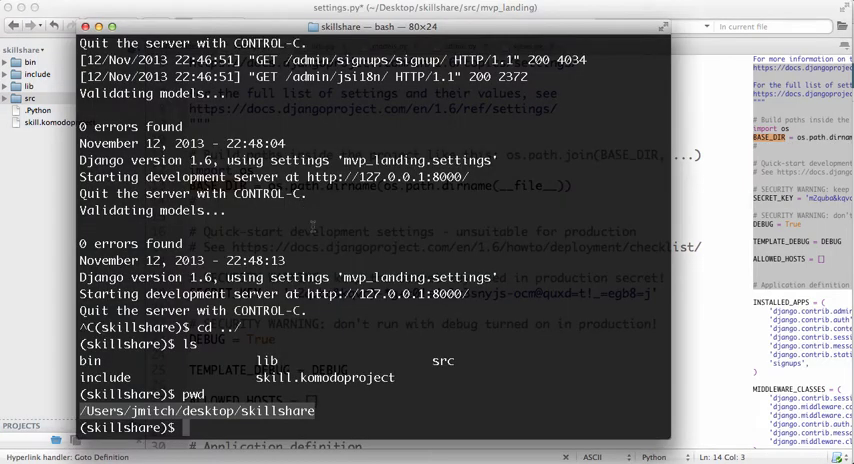
type("cd src")
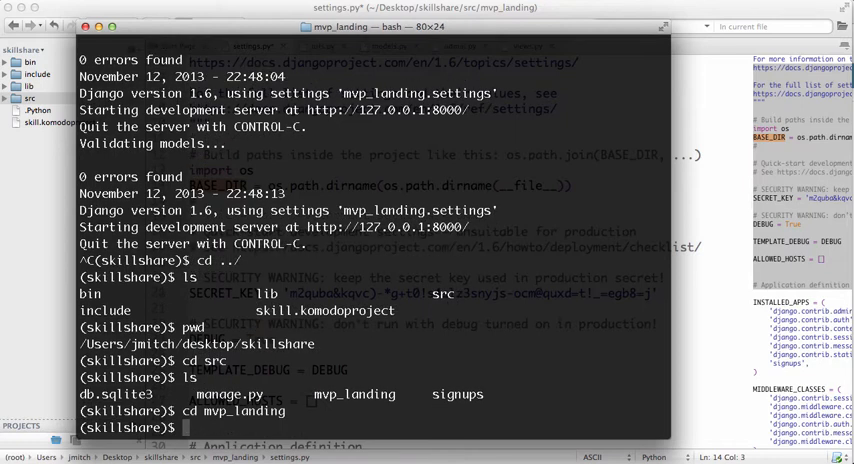
type("cd ..")
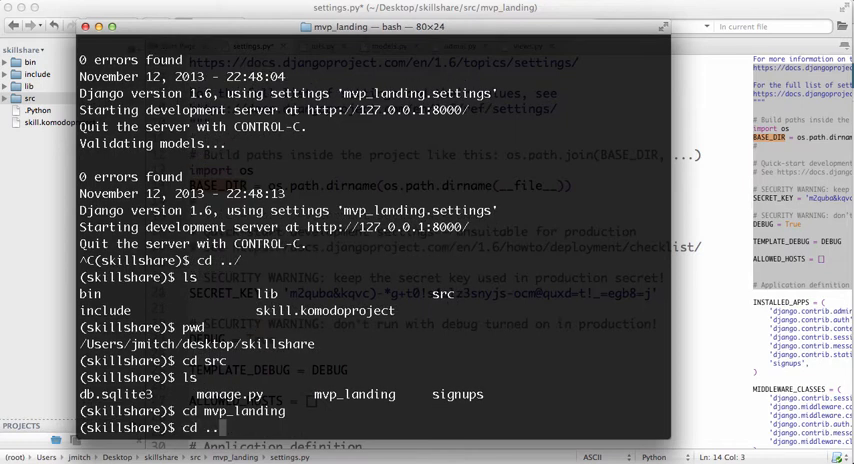
key("Return")
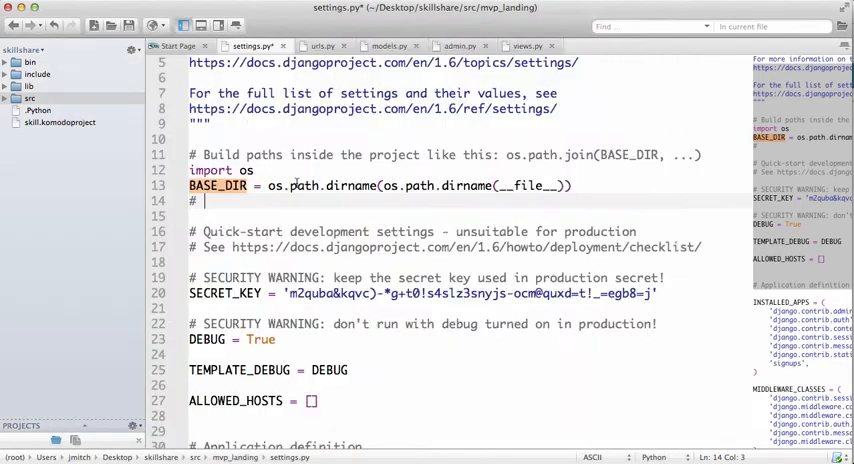
Note '/Users/jmitch/desktop/skillshare/src/' as BASE_DIR's value in a comment beneath it.
type("/Users/jmitch/desktop/skillshare/src/")
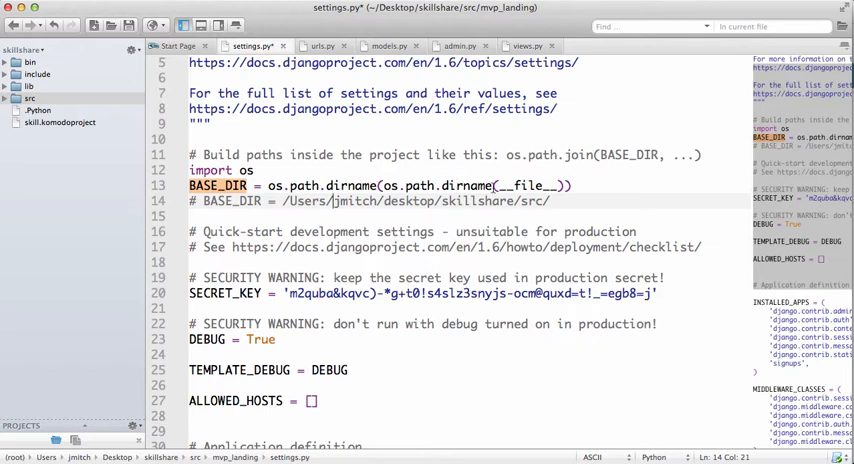
double_click(526, 184)
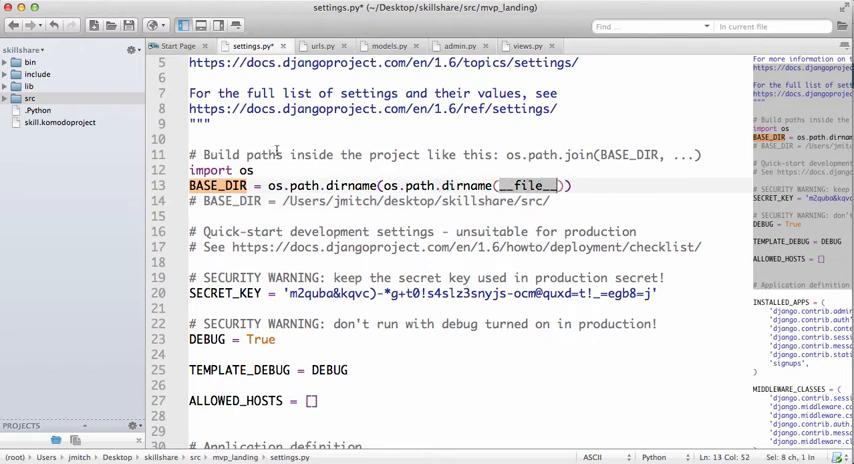
left_click(20, 98)
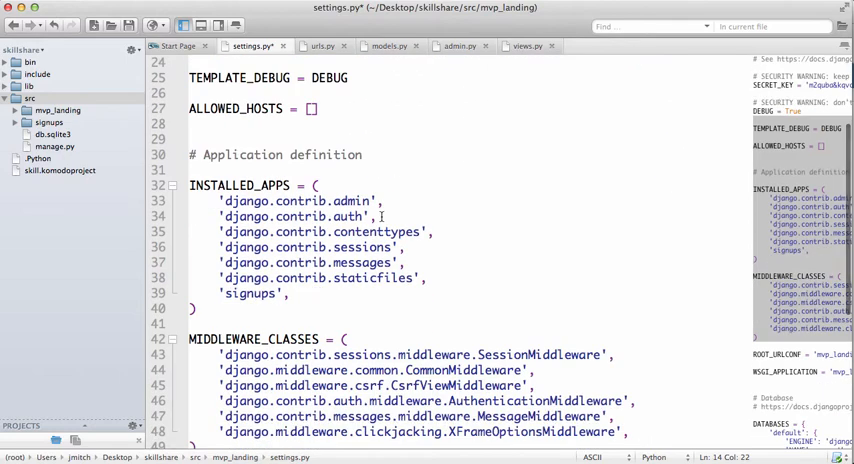
Create a new folder named static at the project root.
scroll("down", 3)
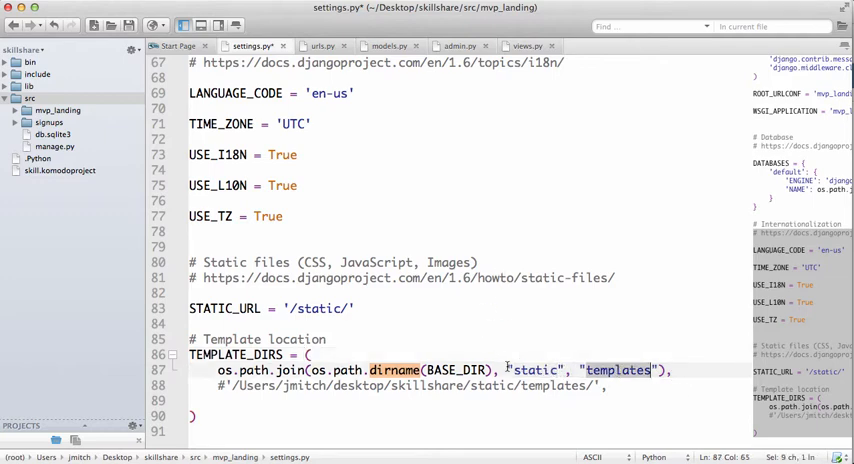
left_click(30, 98)
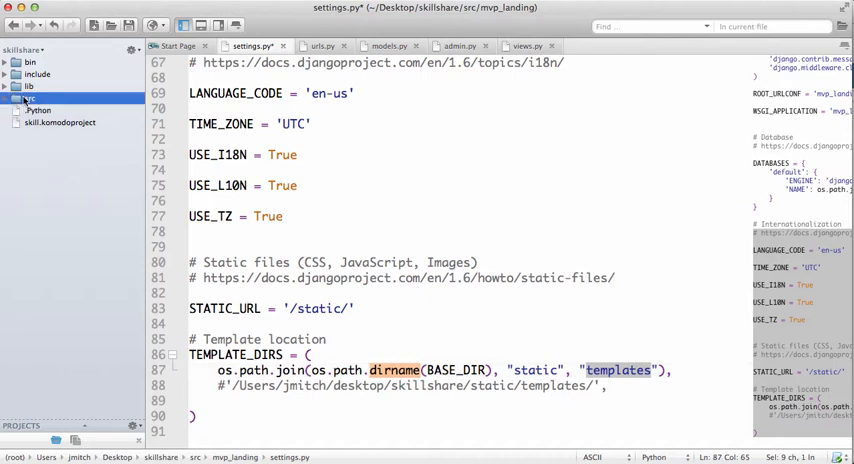
right_click(28, 96)
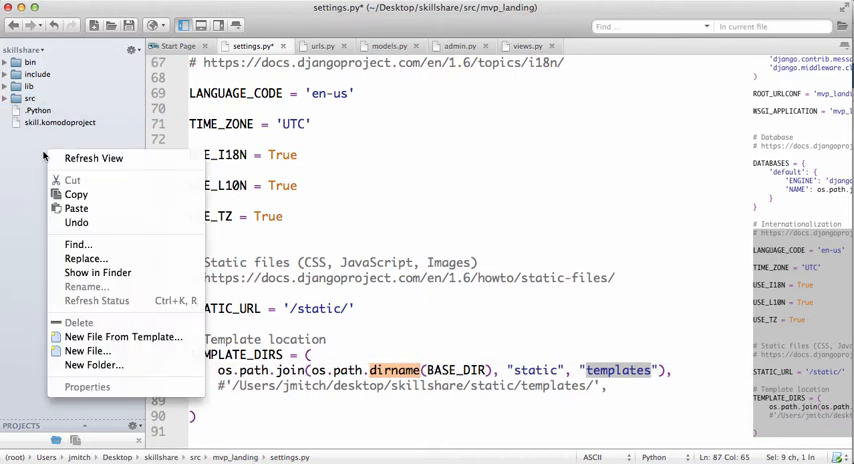
left_click(92, 364)
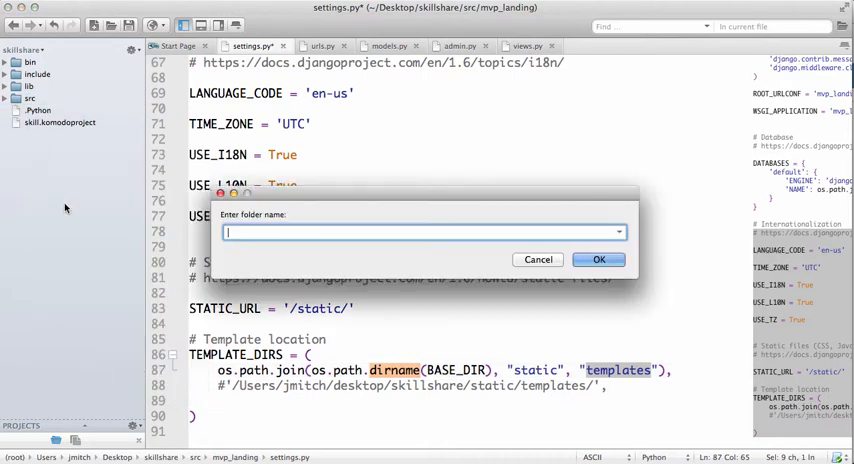
left_click(538, 260)
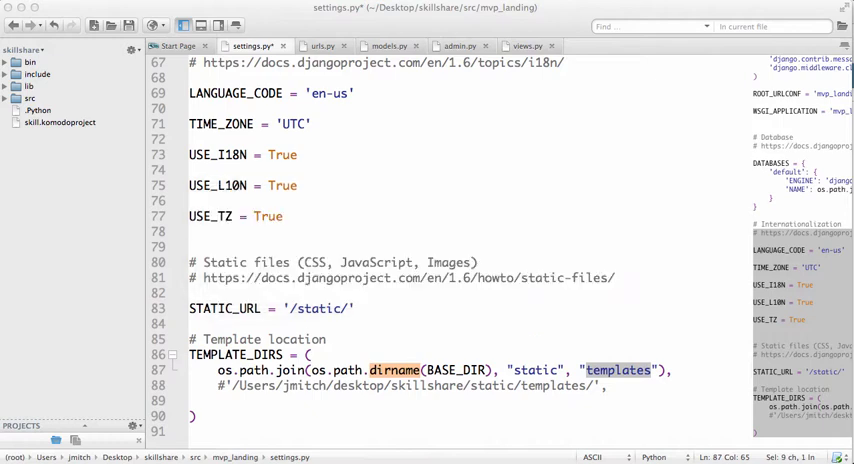
Create a templates folder inside static and start a new file within it.
left_click(36, 110)
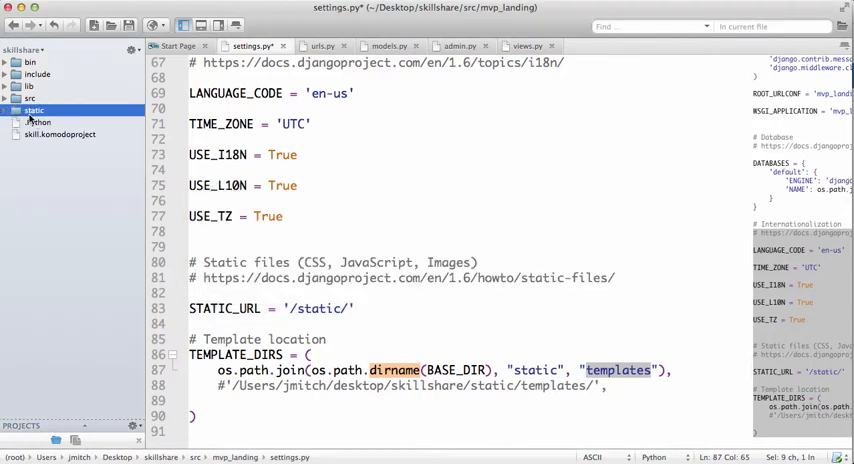
right_click(36, 110)
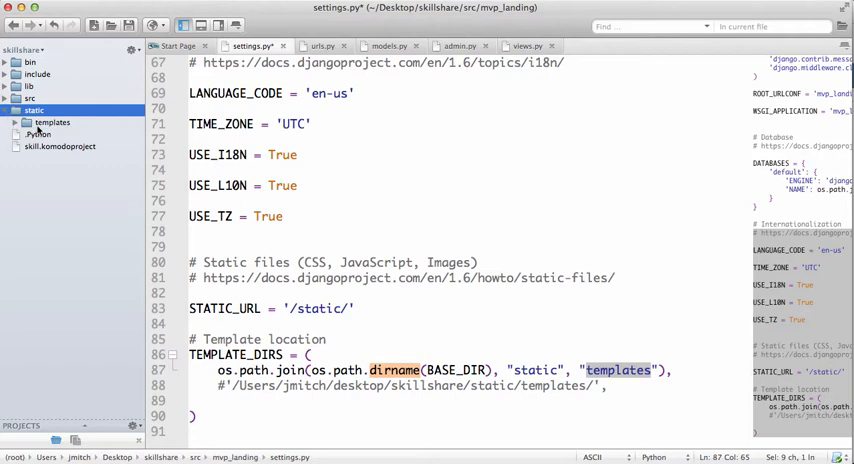
left_click(52, 122)
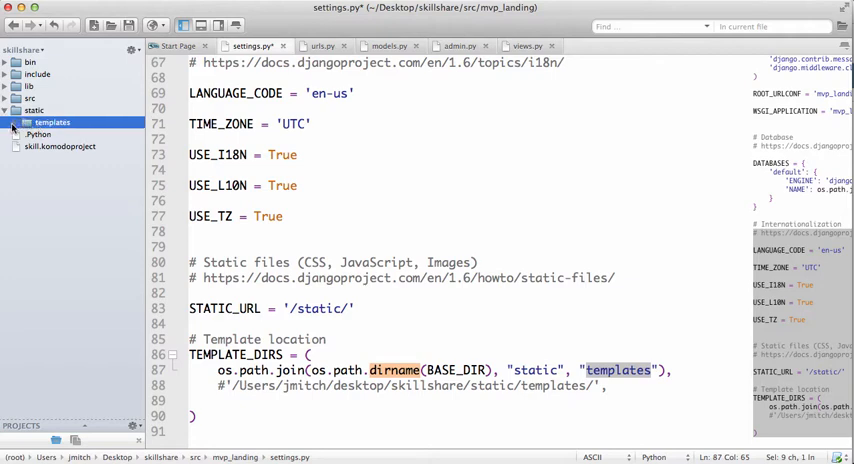
right_click(52, 122)
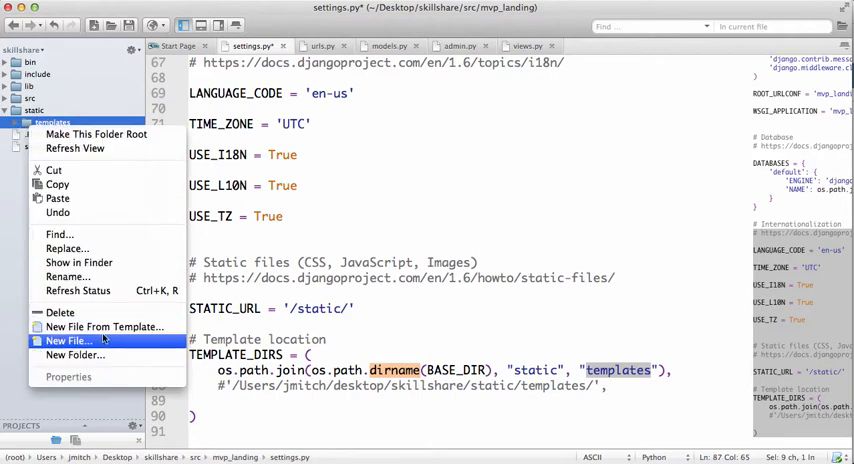
left_click(68, 340)
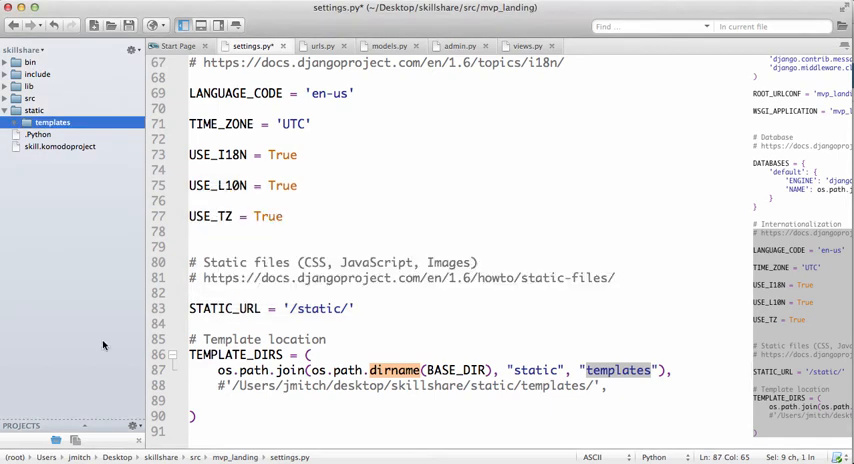
Create signup.html in templates with the DOCTYPE, html, head and body skeleton.
left_click(28, 122)
type("<")
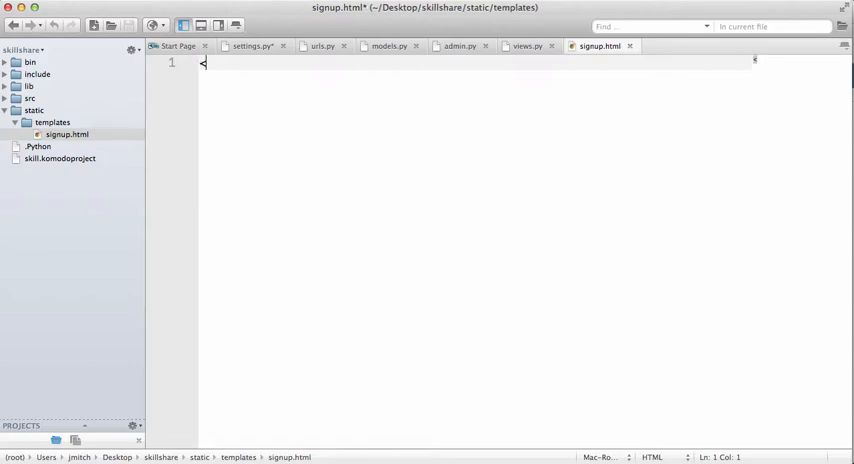
type("!DOCTYPE")
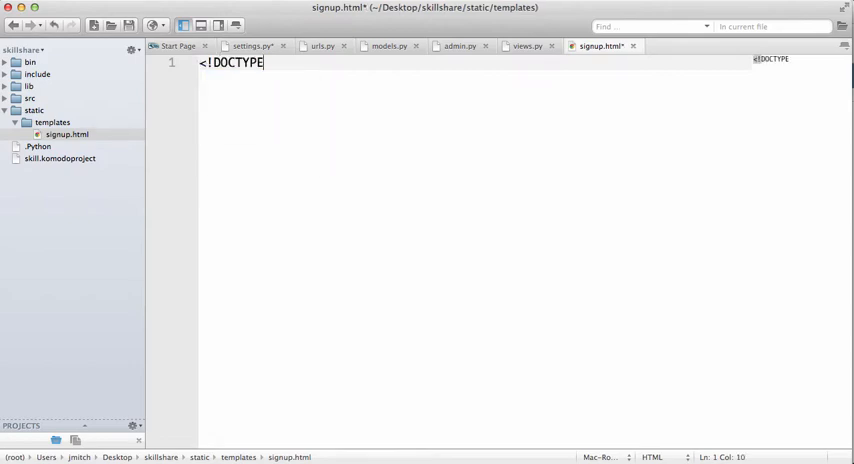
type("html")
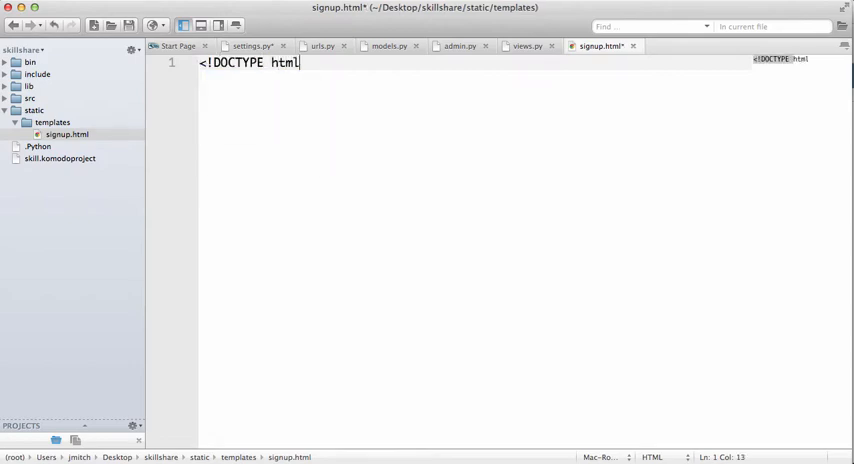
type("<html>")
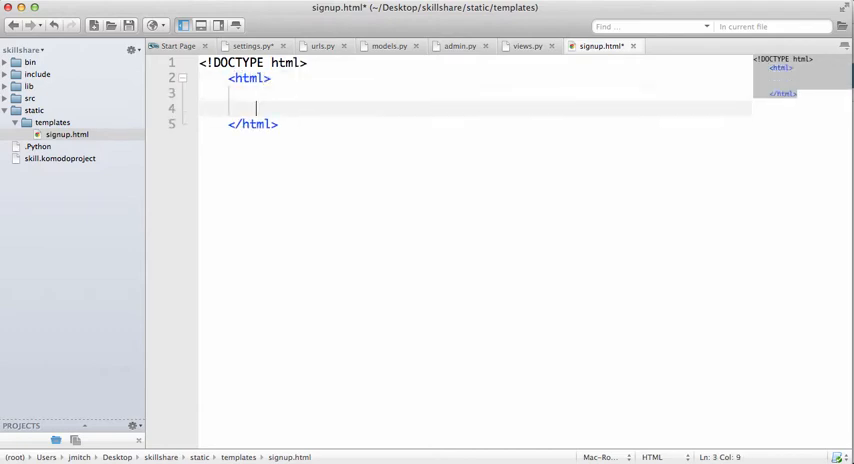
type("<head>")
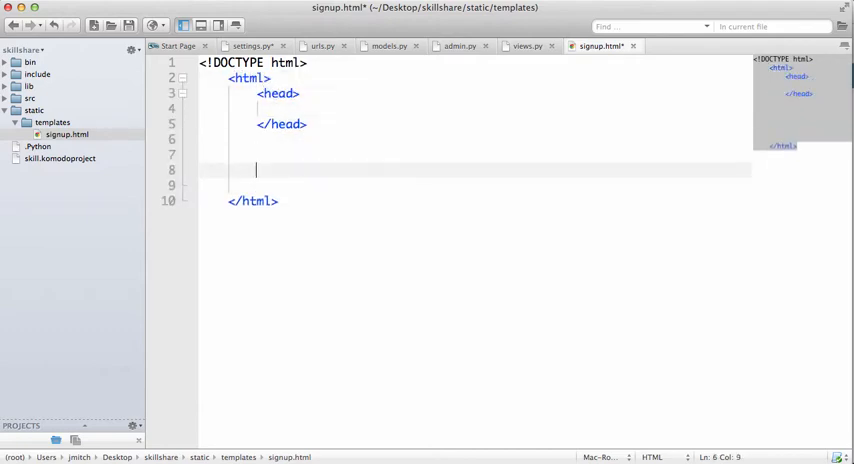
key("enter")
type("<body>")
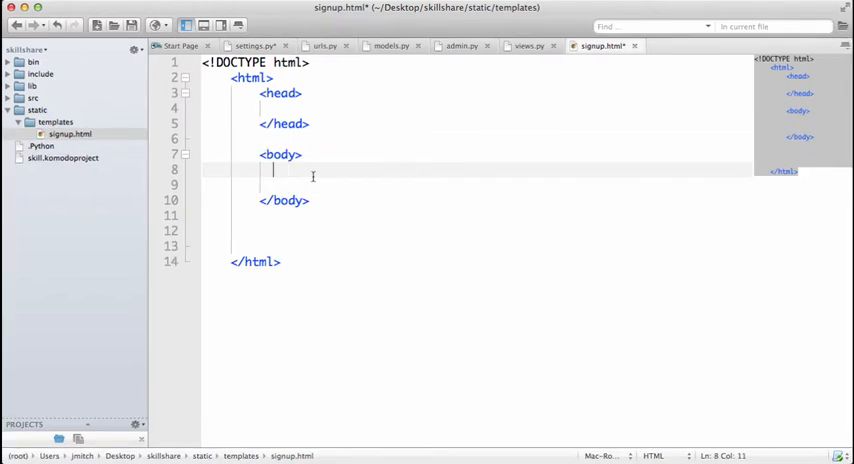
Put an <h1>Join Now</h1> heading in the body.
type("h1")
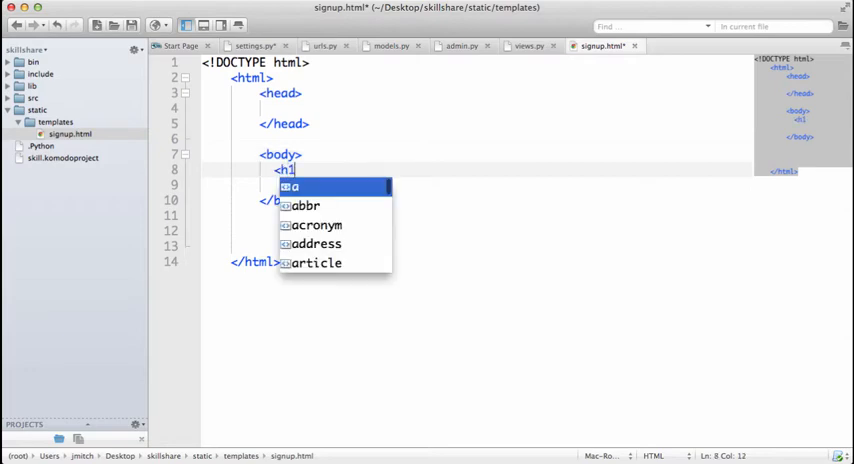
type("This")
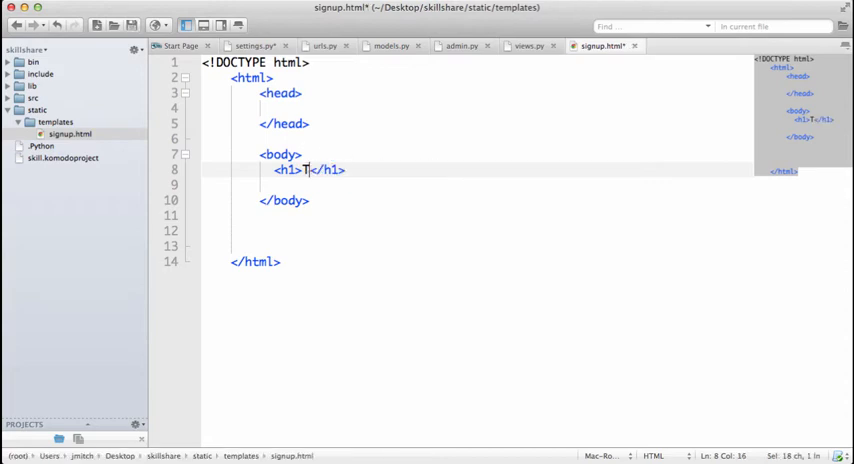
type("Join Now")
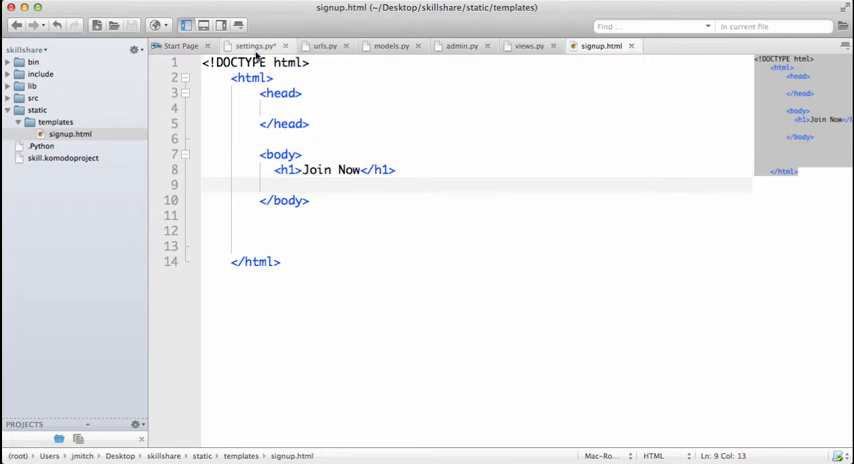
Save settings.py and bring up urls.py with its home pattern.
left_click(252, 46)
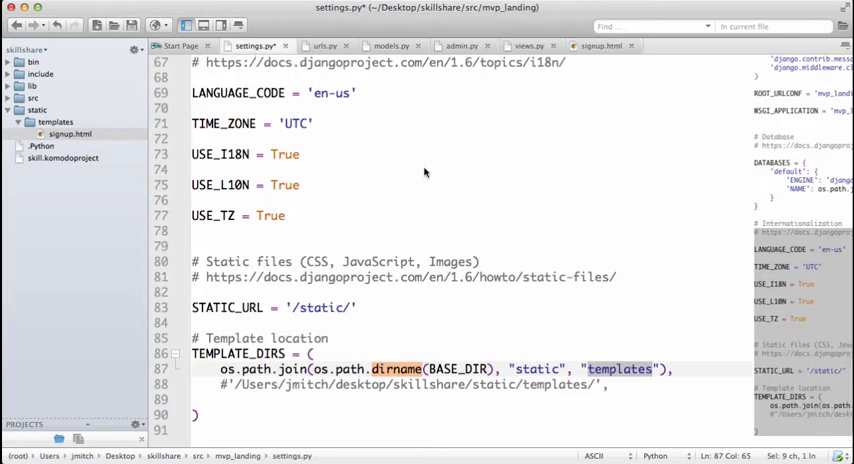
key("cmd+s")
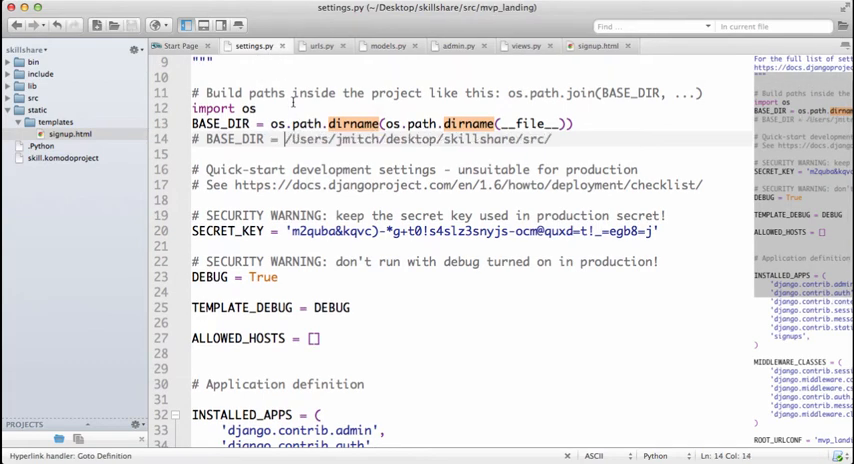
left_click(320, 44)
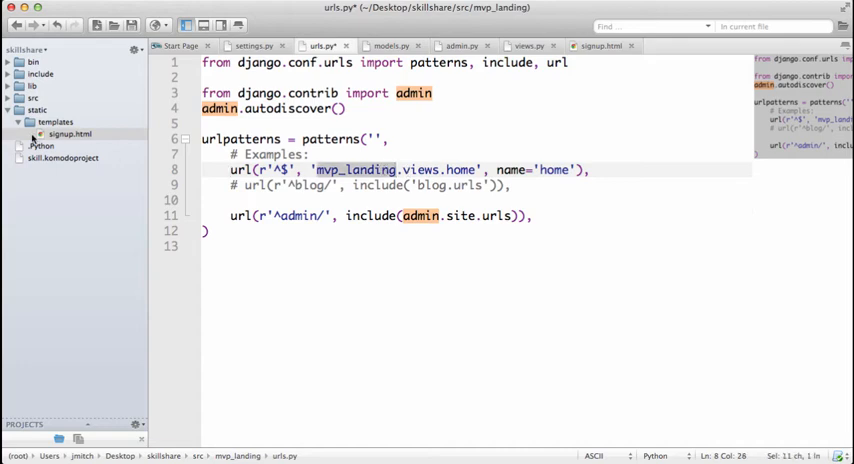
Expand src, mvp_landing and signups, route home to 'signups.views.home', and open signups/views.py.
left_click(8, 98)
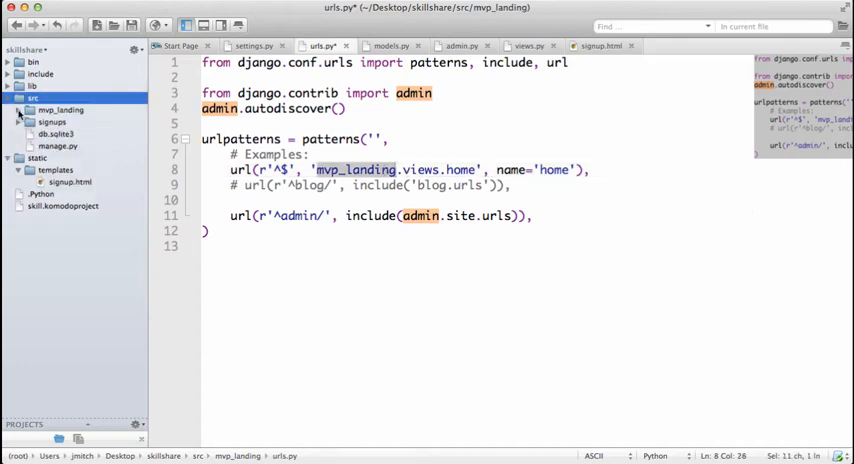
left_click(20, 110)
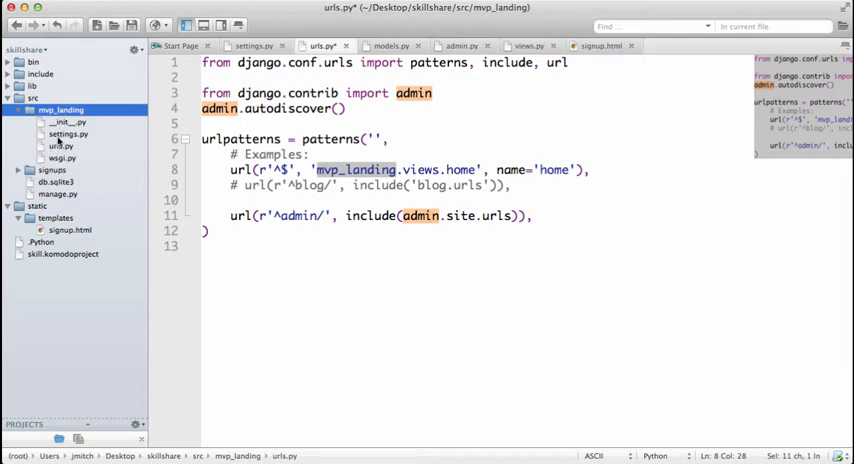
left_click(52, 170)
type("signups")
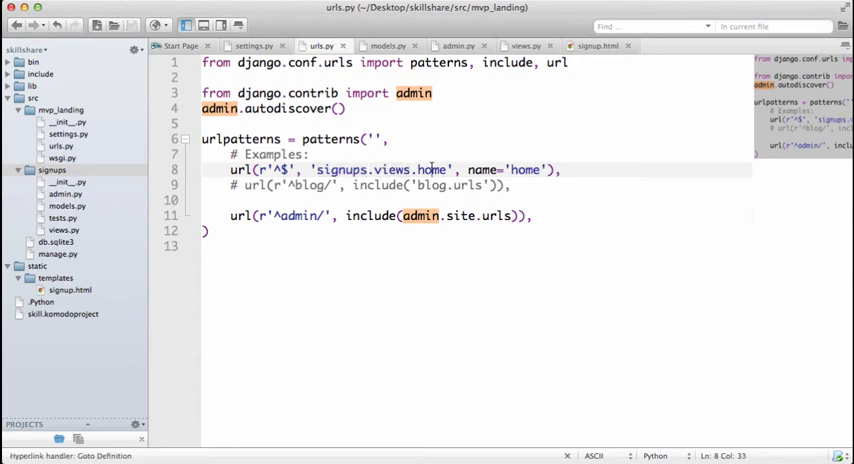
double_click(432, 170)
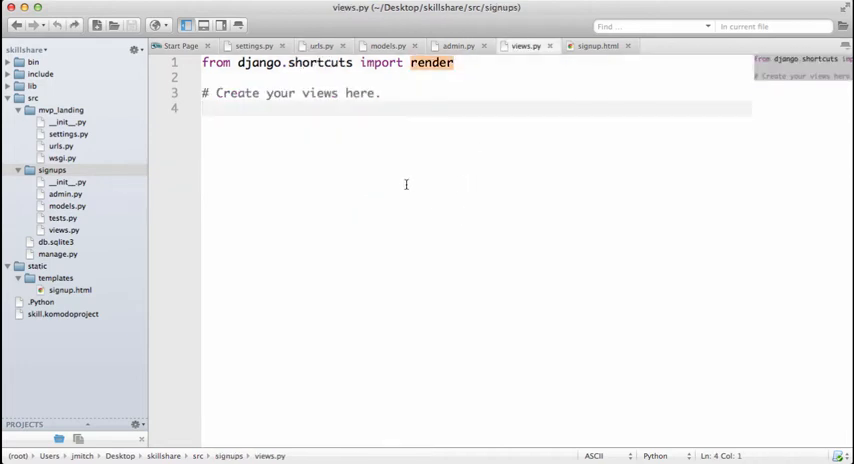
Add a home(request) view with a #something placeholder in views.py, then switch to Chrome for 127.0.0.1:8000.
type("def home(re")
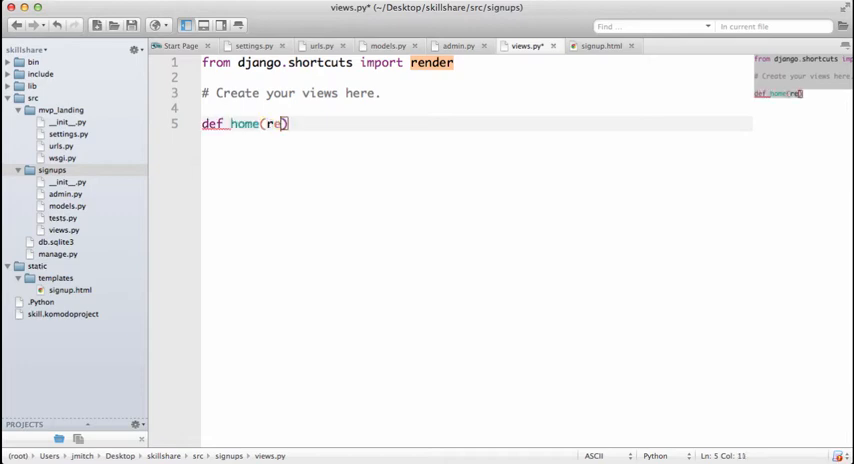
type("quest):")
type("return")
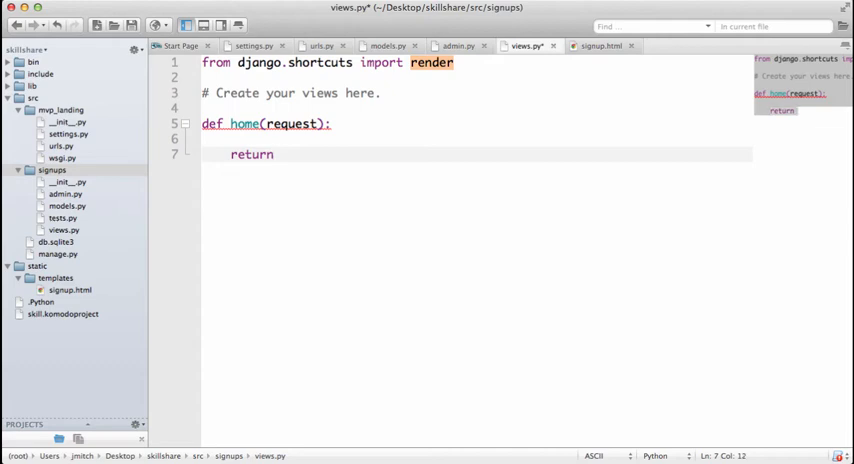
type("#something")
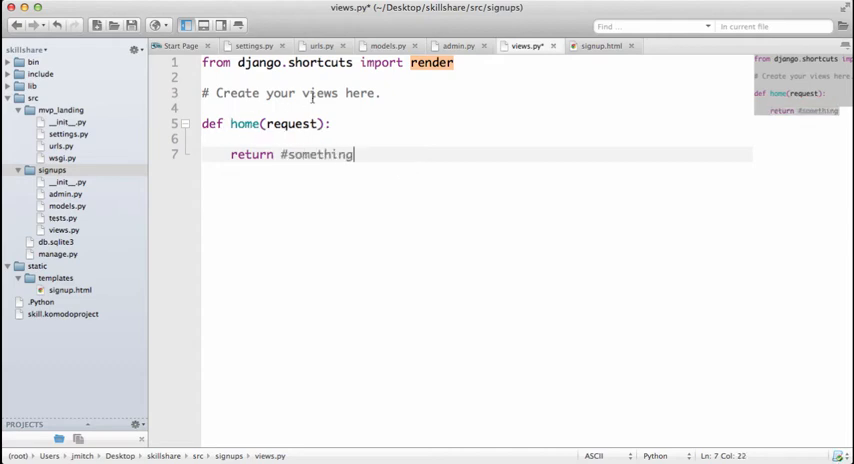
left_click(730, 344)
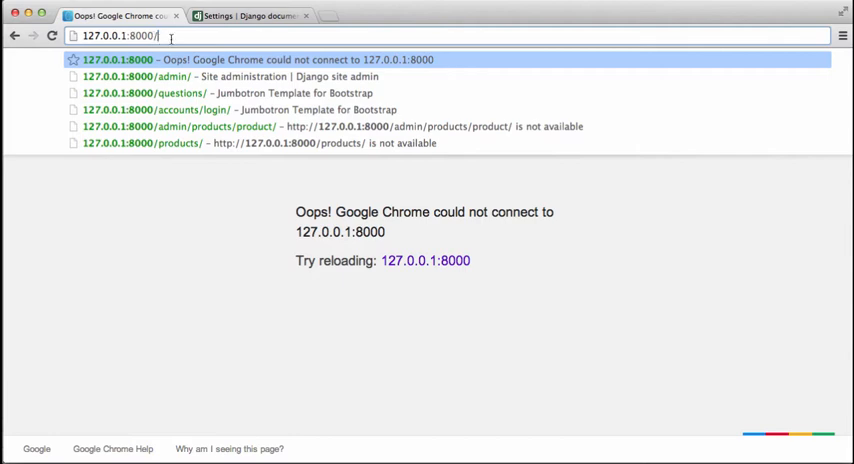
Fix the quotes on the root url() line in urls.py and run python manage.py runserver.
left_click(640, 344)
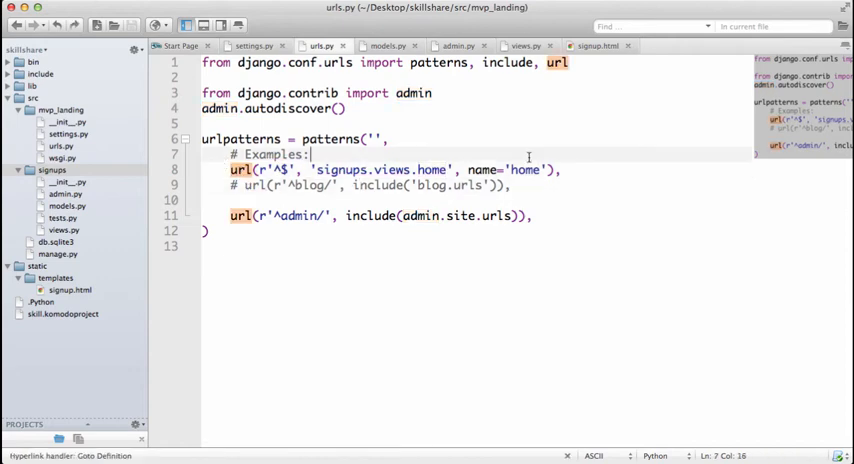
type("\"/'")
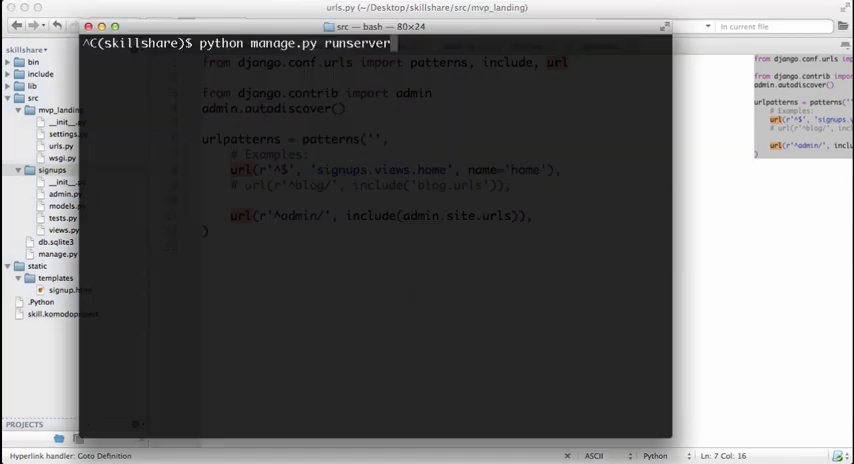
key("Return")
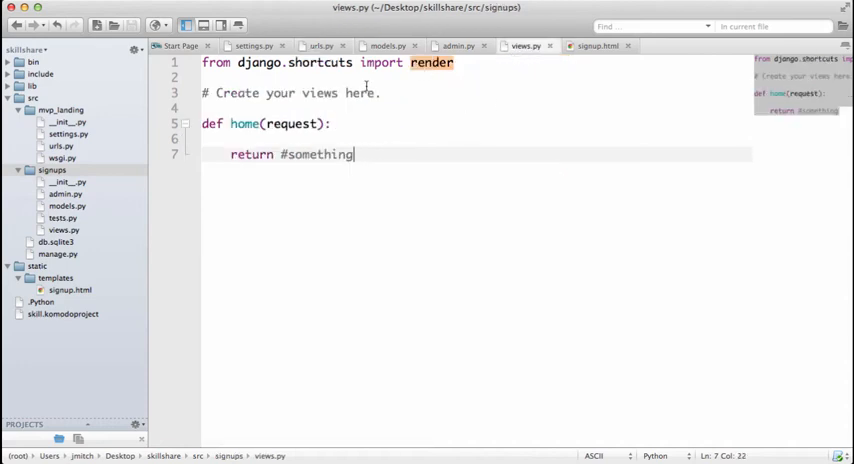
Import render_to_response and RequestContext at the top of views.py.
type(", r")
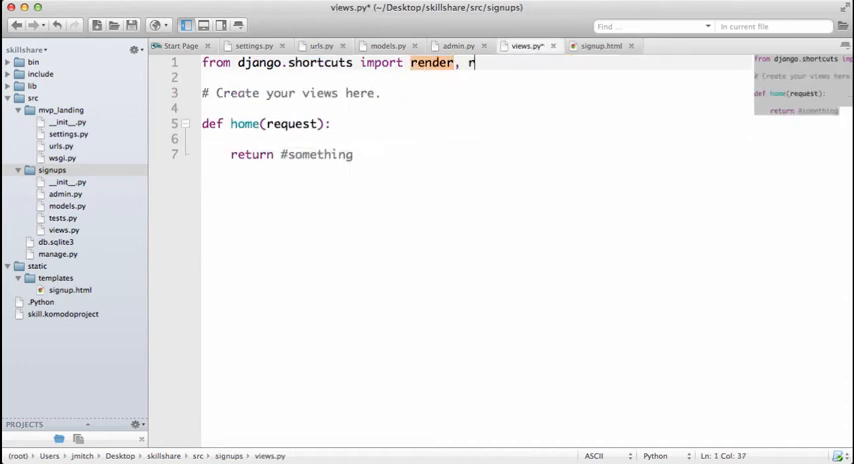
type("ender_to_response,")
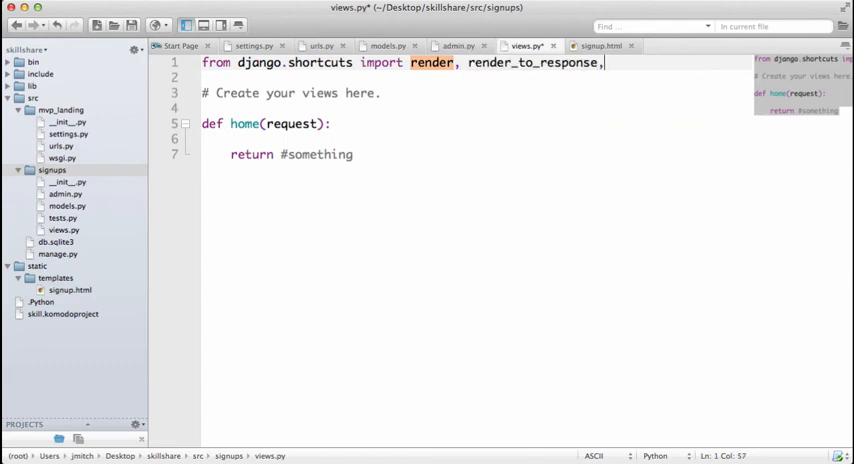
type("\" \"")
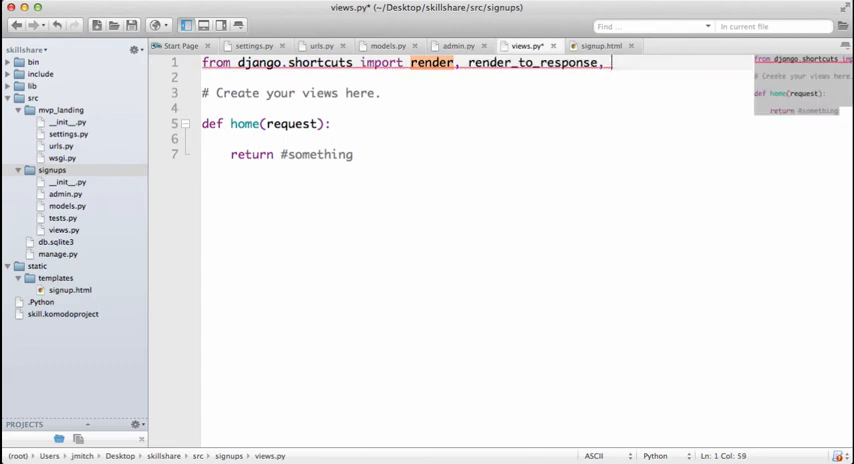
type("RequestContext")
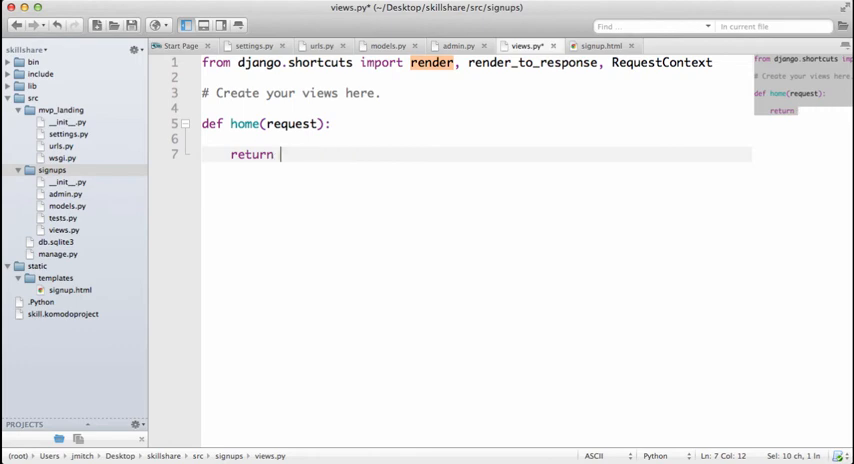
Return render_to_response("signup.html", locals(), context_instance=RequestContext(request)) from home and save.
type("render_to_response")
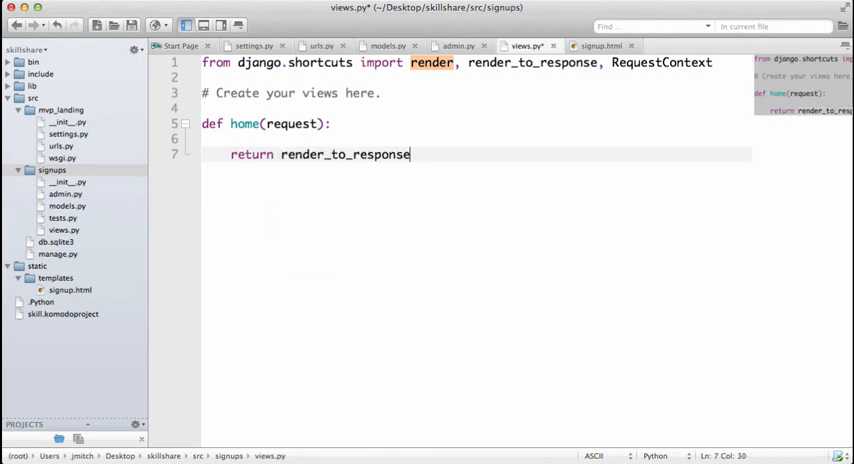
type("(\"")
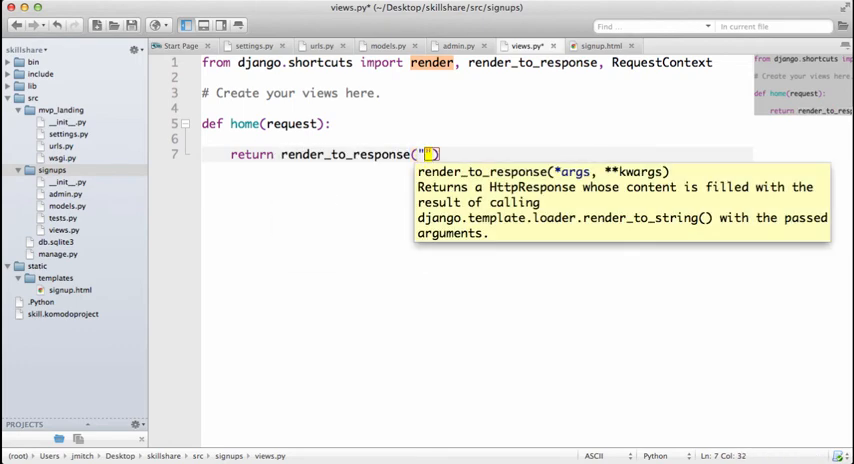
type("signup.html")
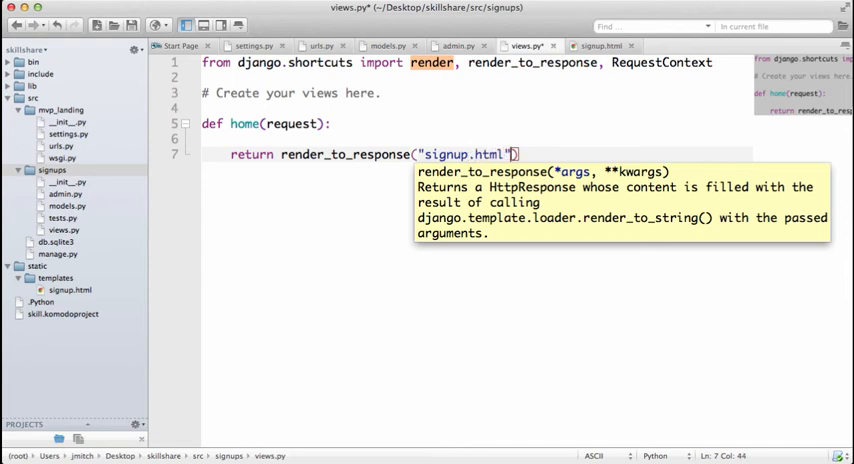
type(", local()")
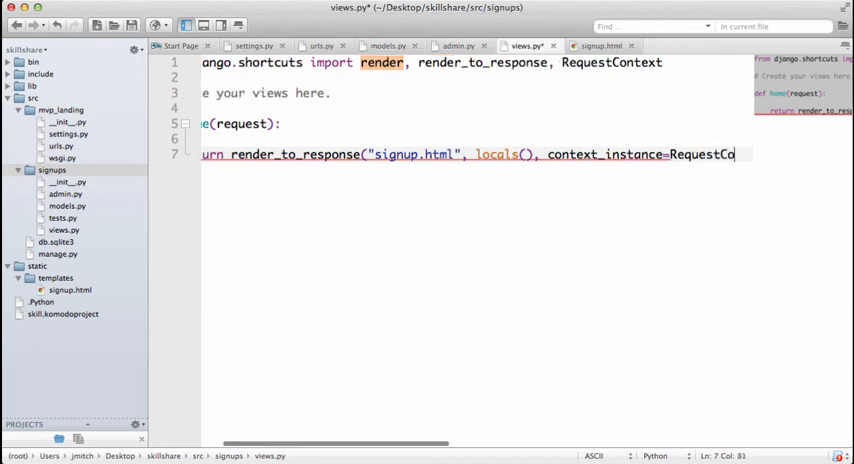
type("(reqe")
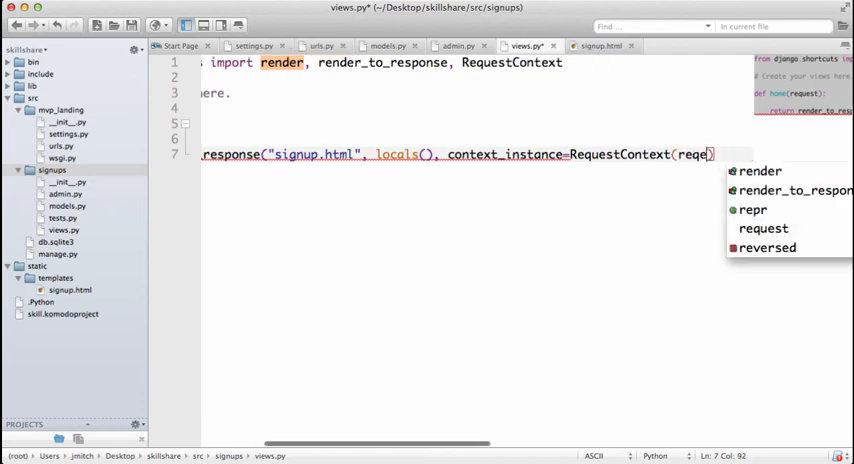
type("request))")
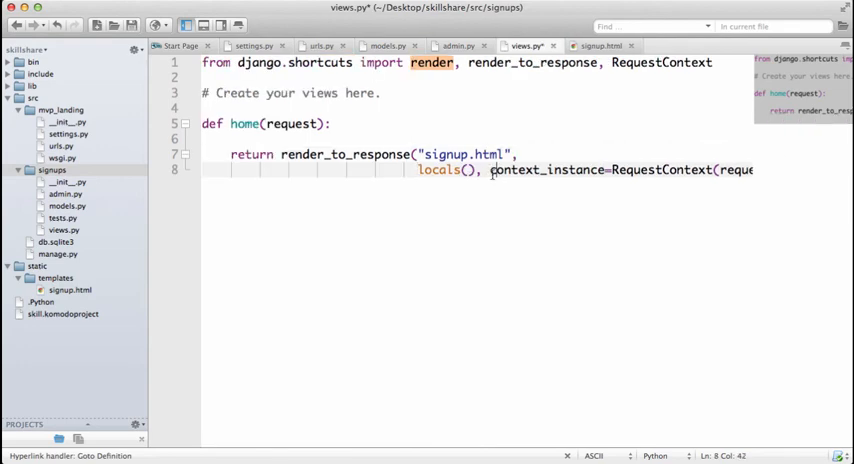
type("))")
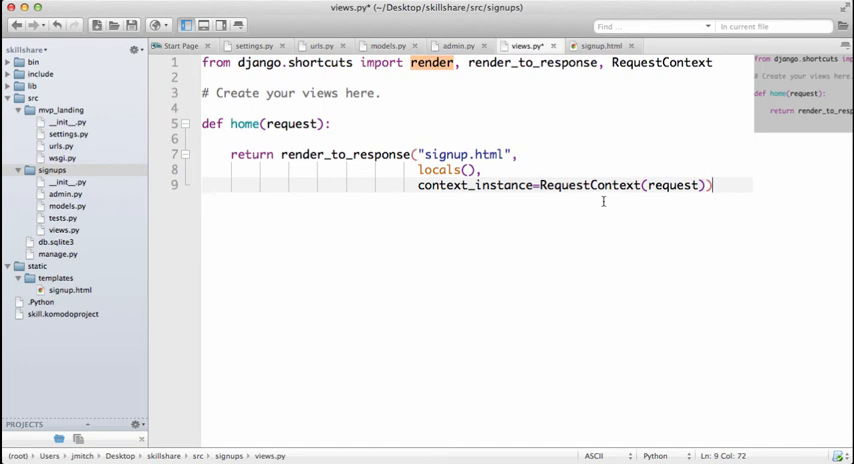
key("cmd+s")
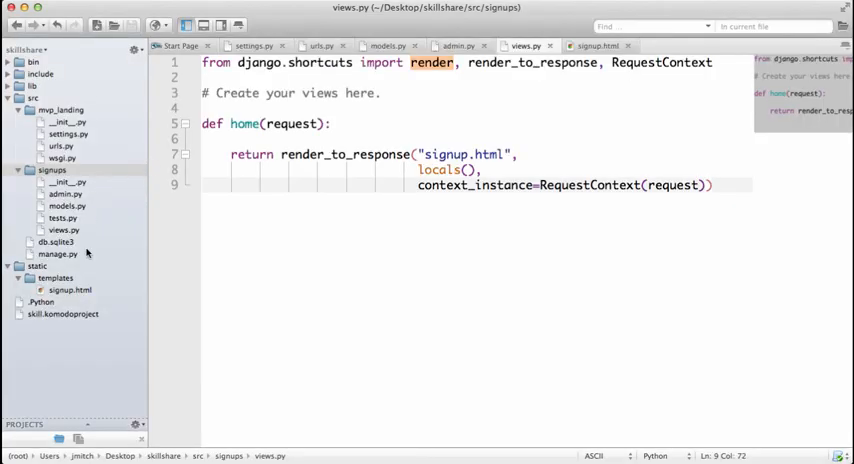
left_click(600, 44)
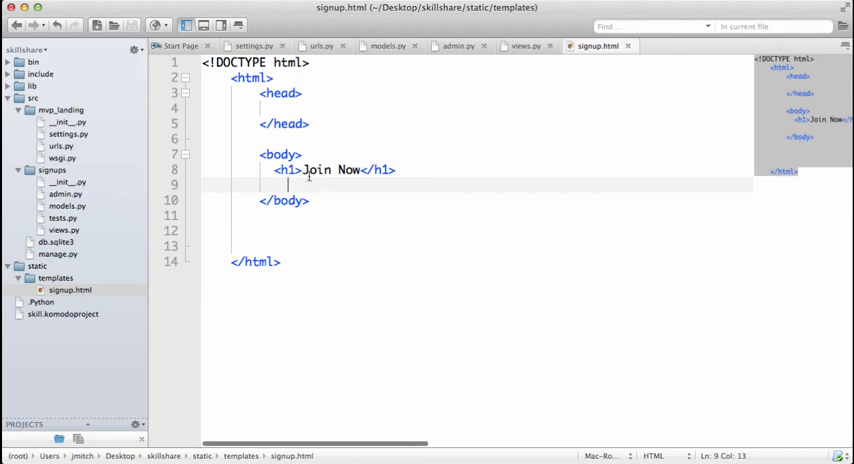
Add a form with an <input type='text'> field and an <input type='submit'> button under Join Now.
type("<form>")
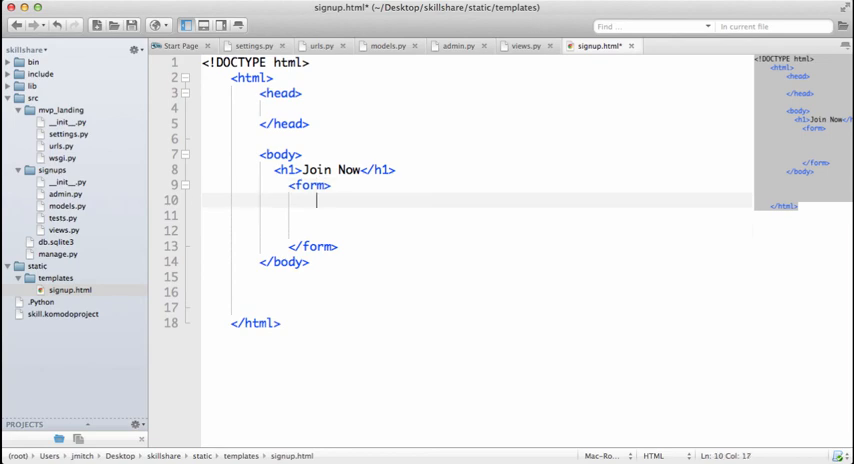
type("<input type=")
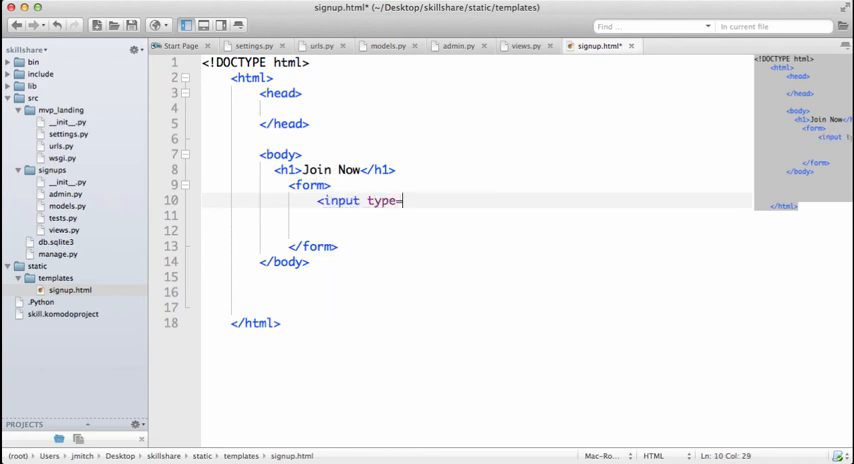
type("'text'>")
left_click(476, 232)
type("<")
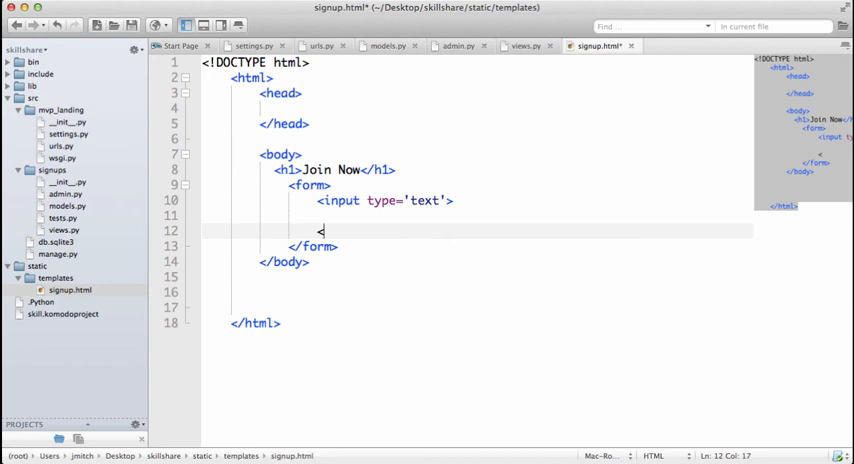
type("input type='")
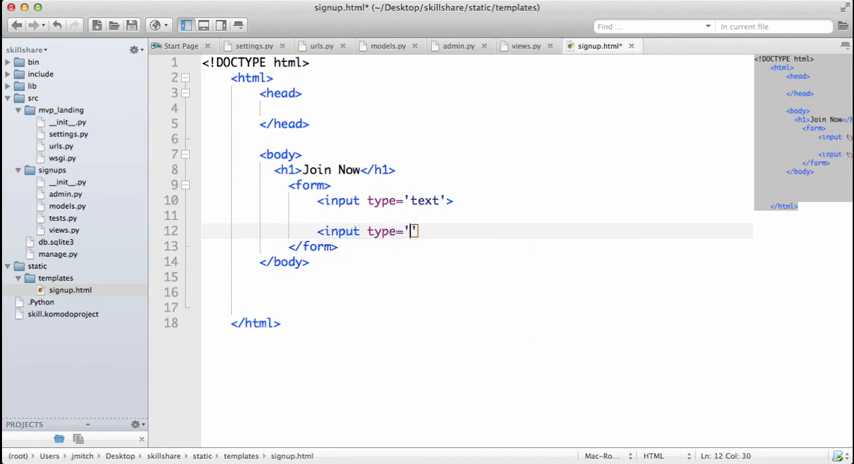
type("submit'>")
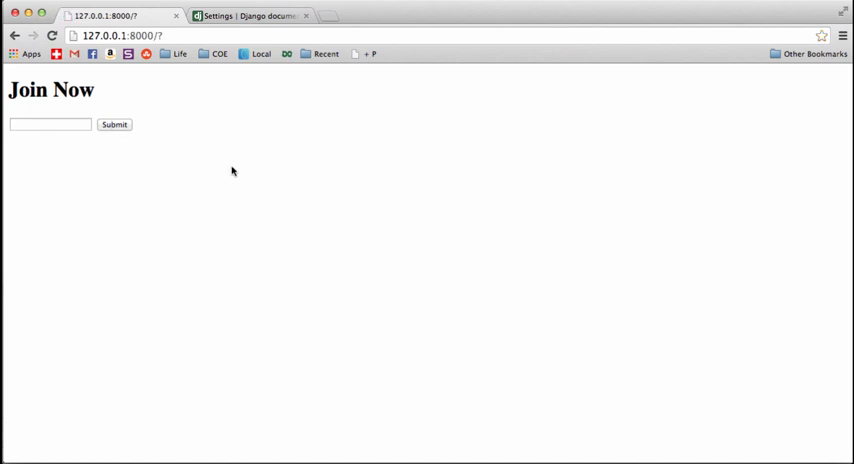
mouse_move(212, 144)
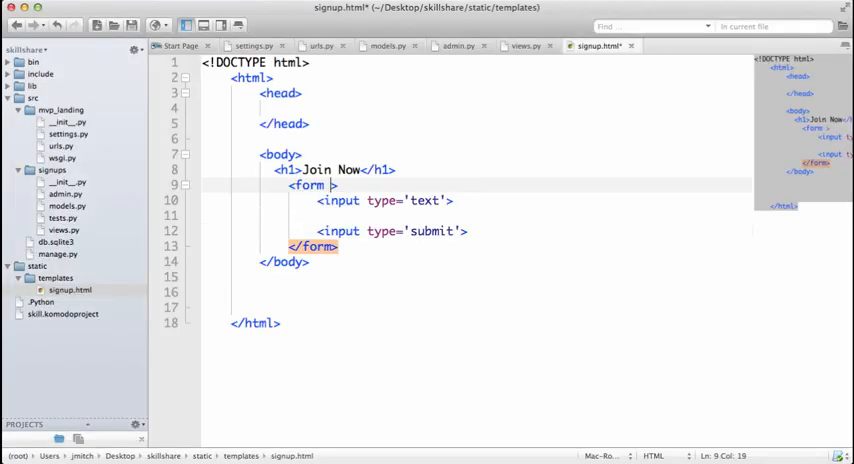
Give the form method='POST' and an empty action, then save signup.html.
type("method='POST',")
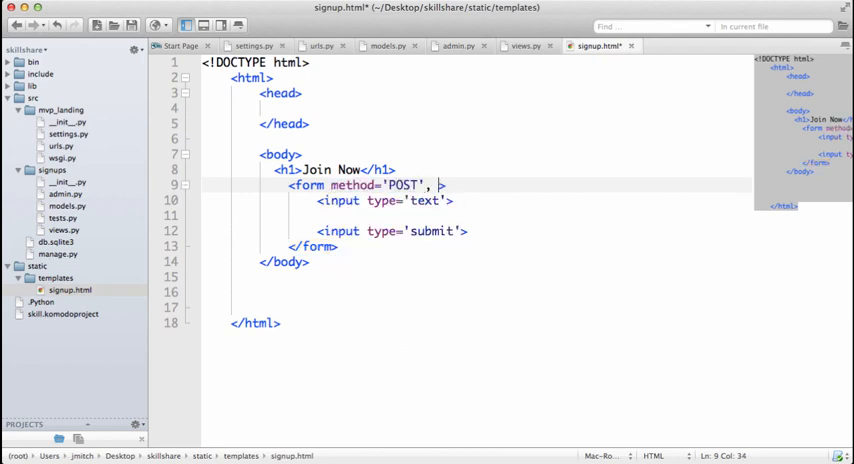
type("action=")
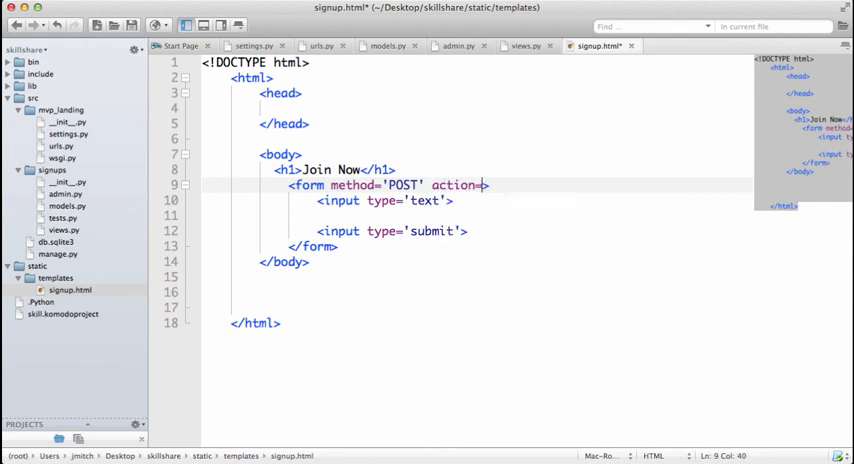
type("''")
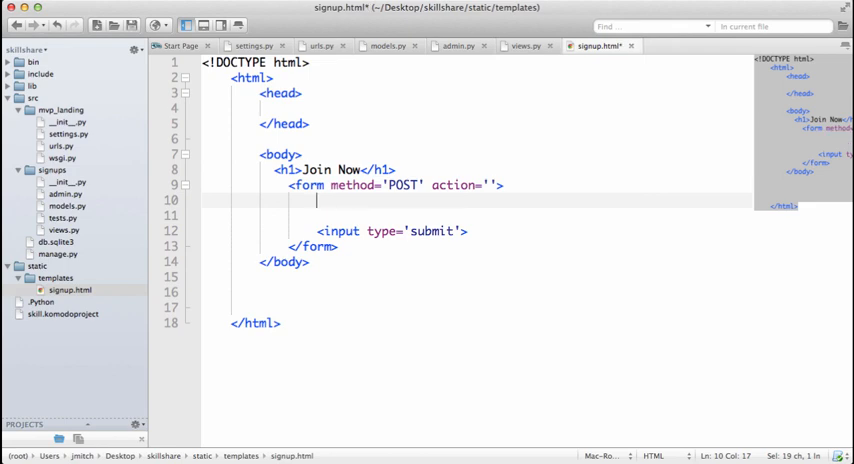
key("cmd+s")
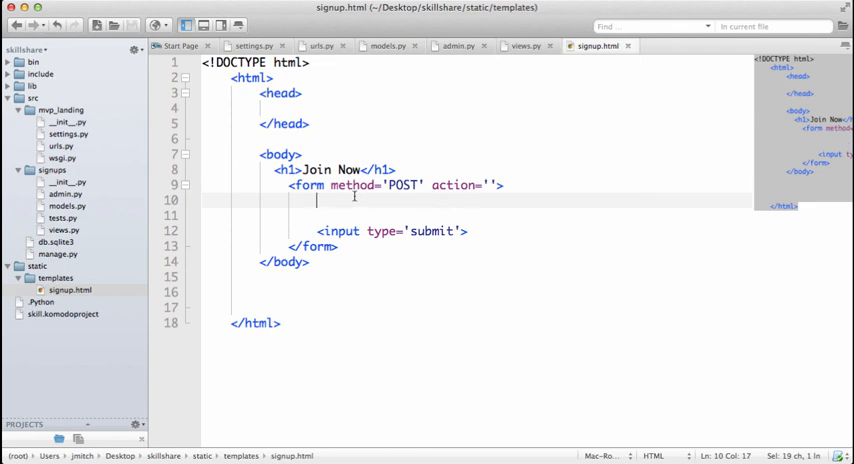
mouse_move(156, 192)
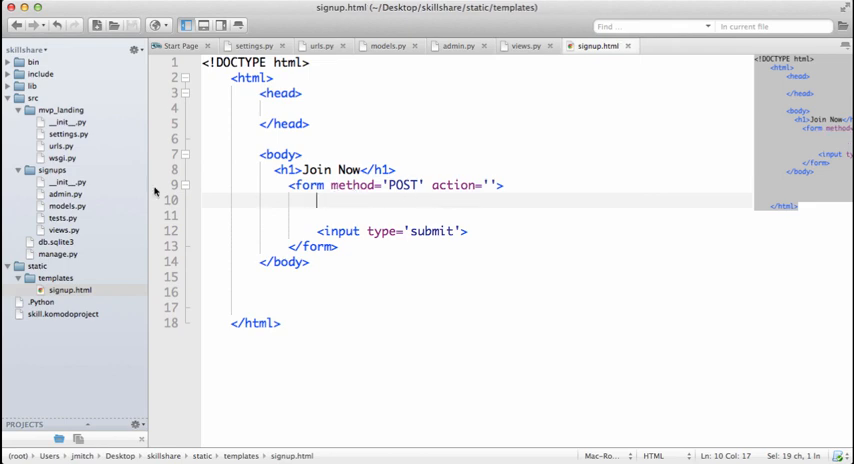